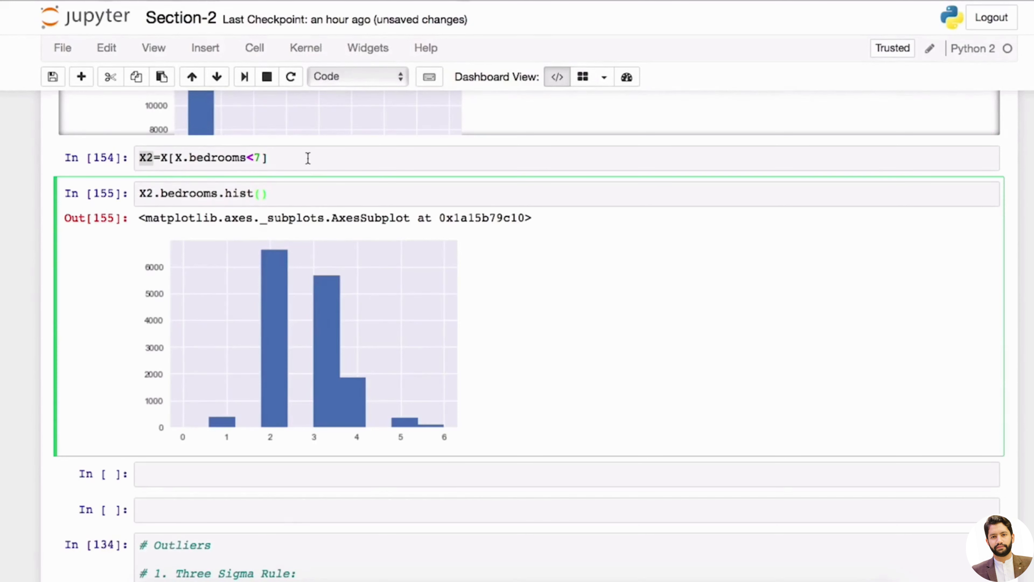
Step: Extend the filter to X2=X[(X.bedrooms<7) & (X.bathrooms<7)] #drop and plot X2.bathrooms.hist()
{"action": "type", "text": "#d"}
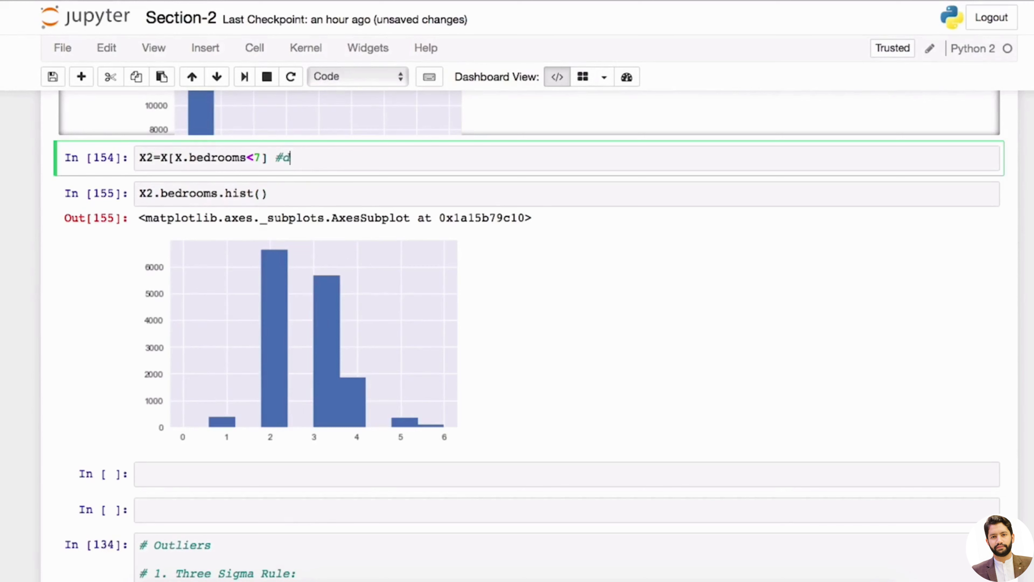
{"action": "type", "text": "rop"}
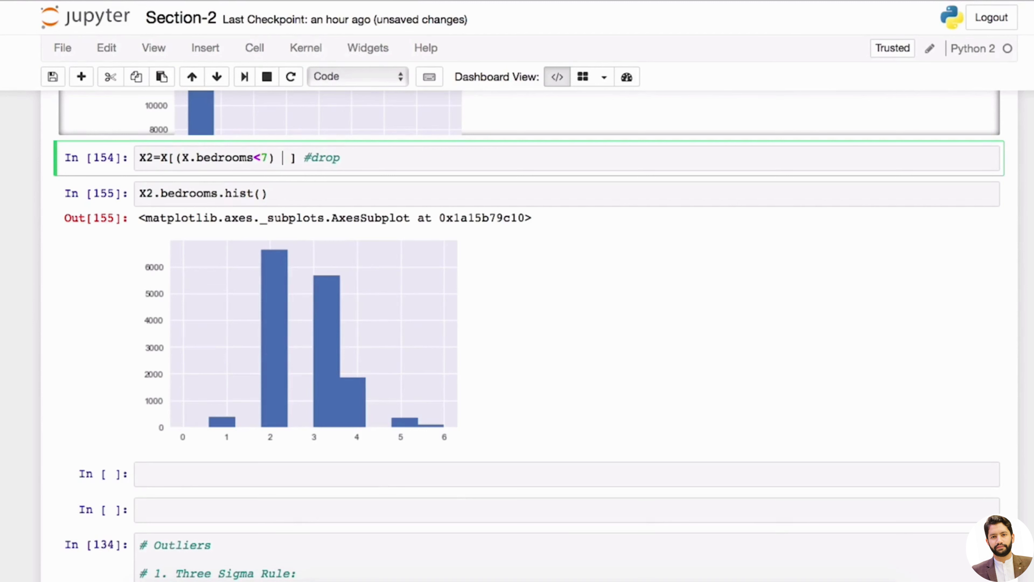
{"action": "type", "text": "& X."}
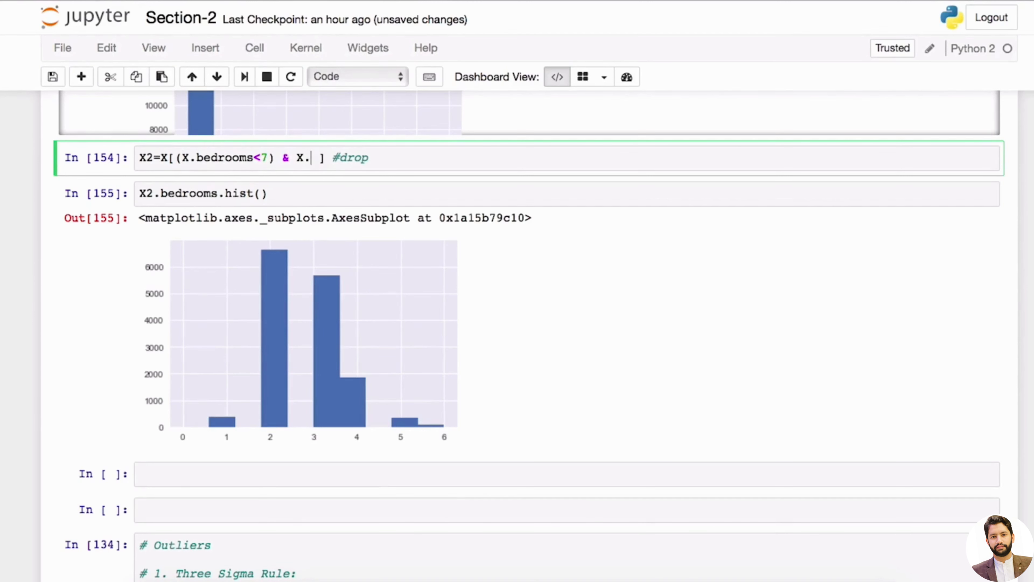
{"action": "type", "text": "bathrooms<"}
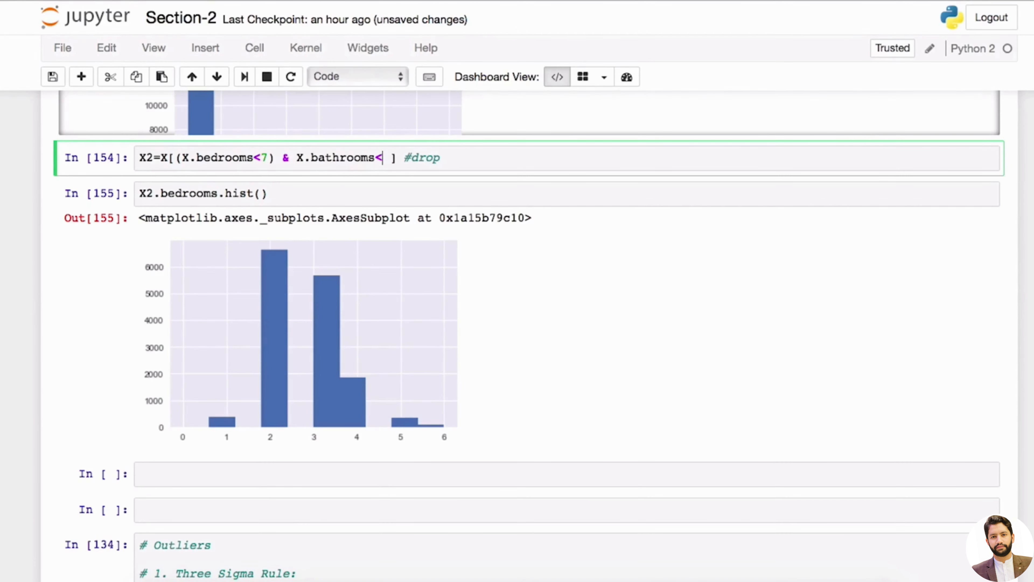
{"action": "type", "text": "7"}
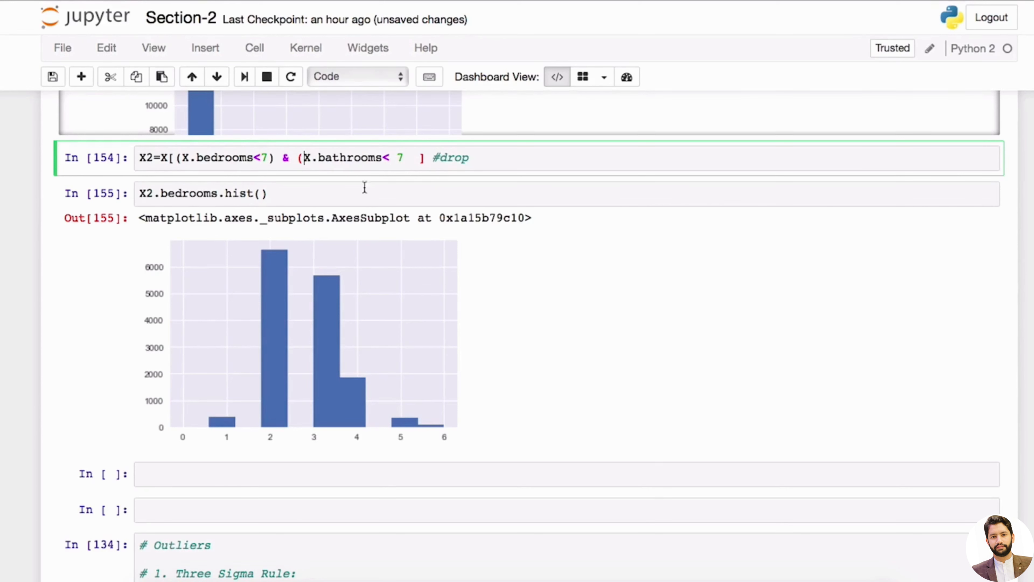
{"action": "type", "text": ")"}
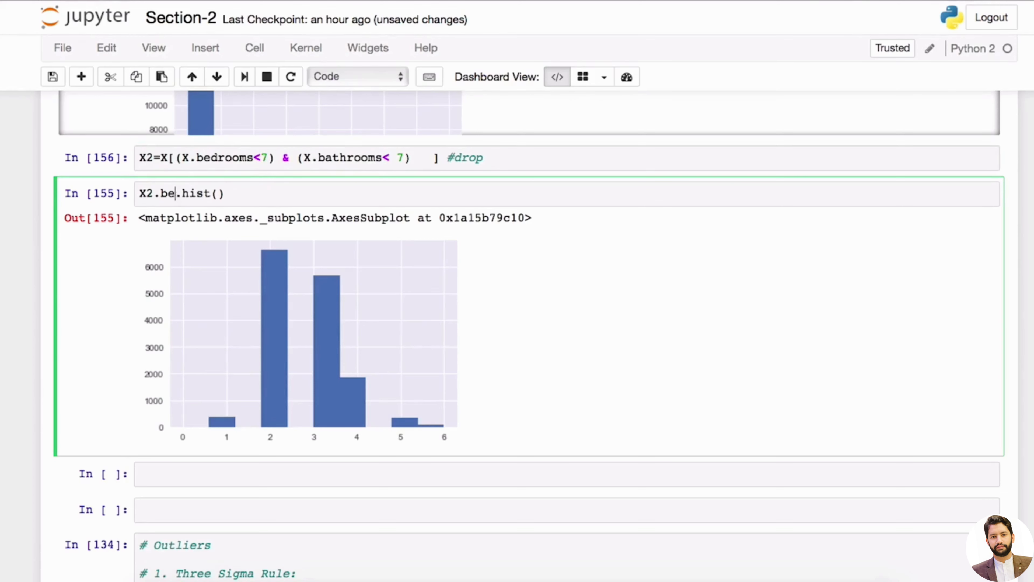
{"action": "type", "text": "athrooms"}
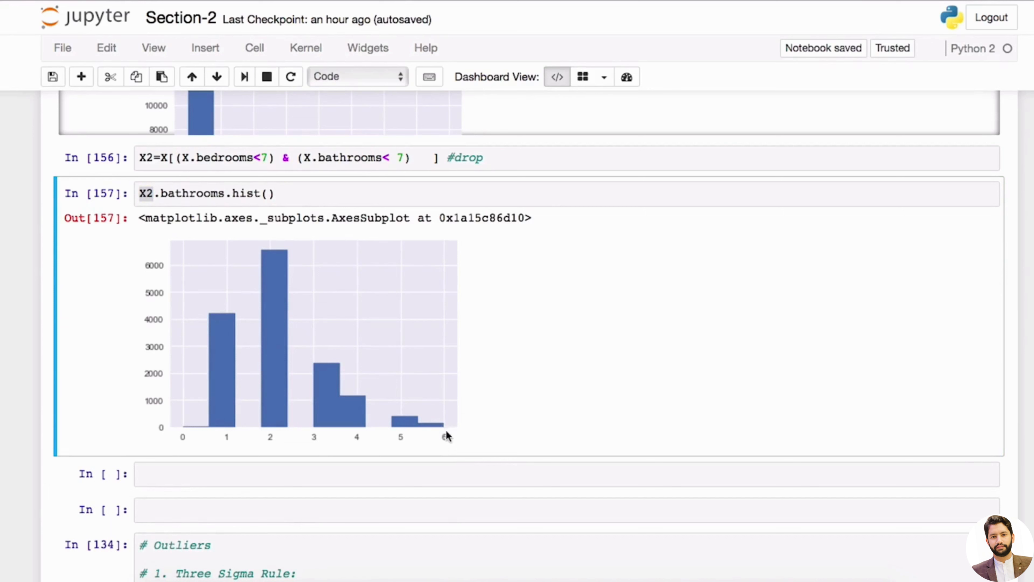
{"action": "mouse_move", "coordinate": [256, 273]}
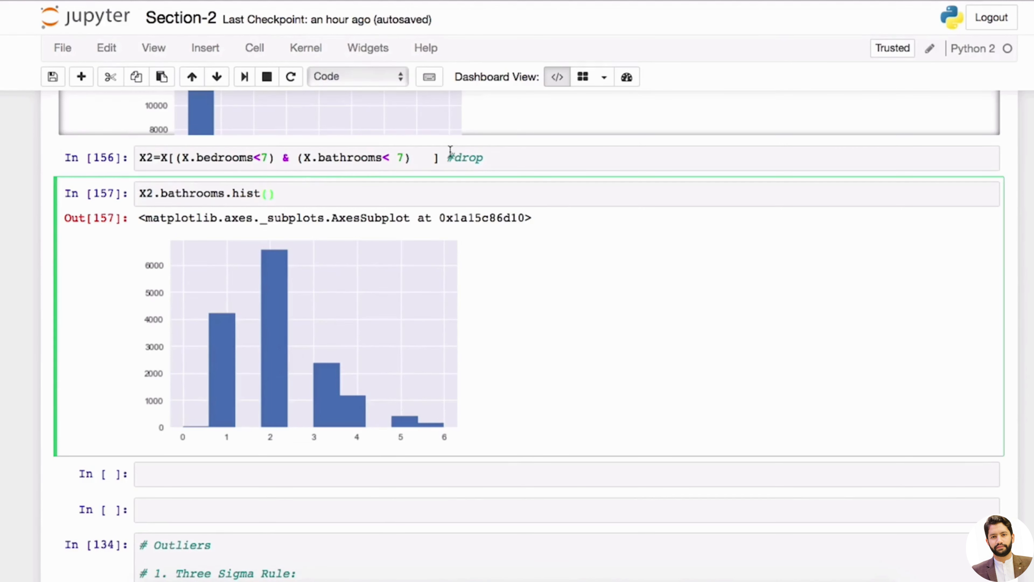
{"action": "type", "text": "&&"}
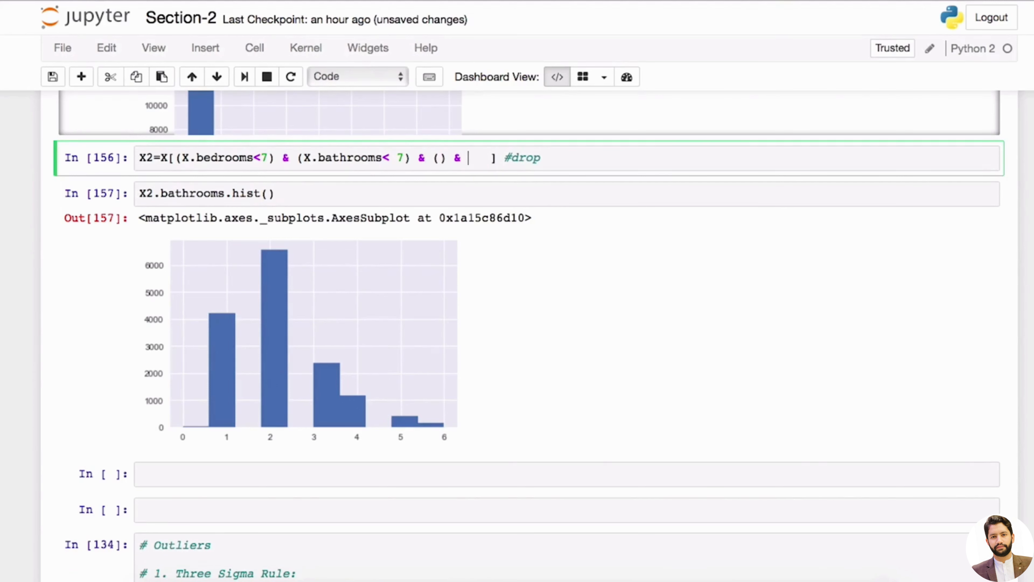
{"action": "key", "text": "Backspace"}
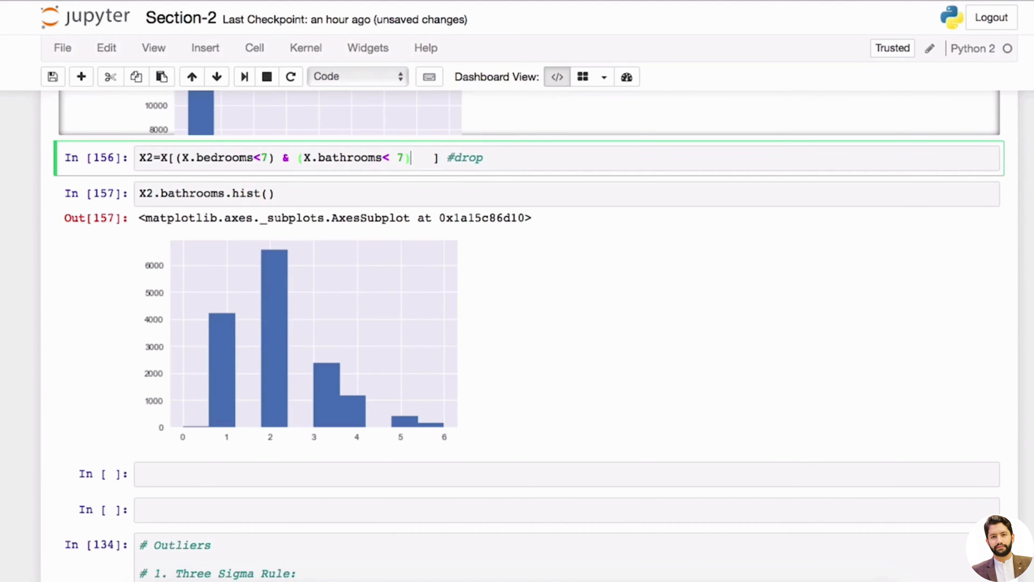
{"action": "scroll", "scroll_direction": "down", "scroll_amount": 3}
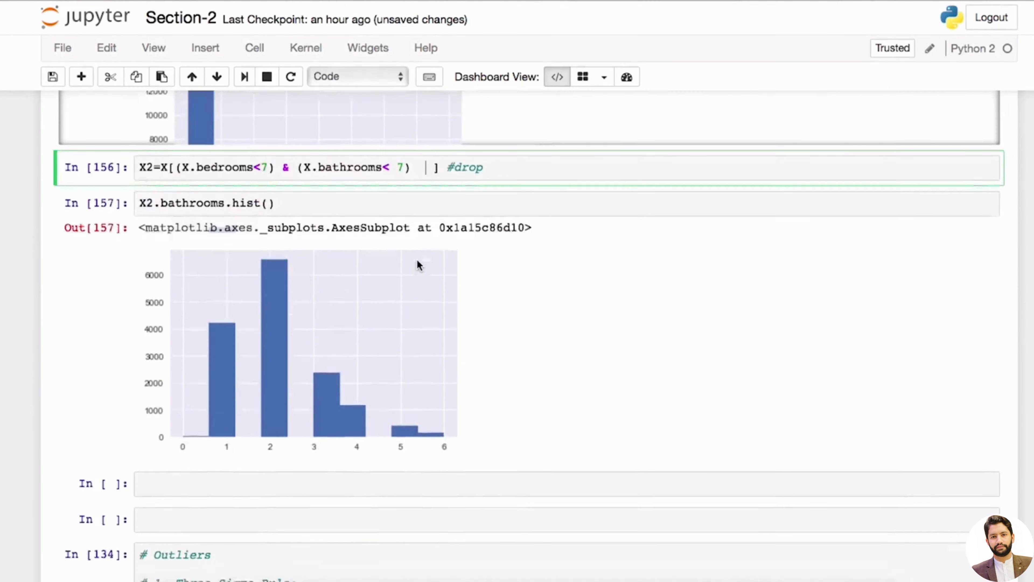
{"action": "scroll", "scroll_direction": "down", "scroll_amount": 3}
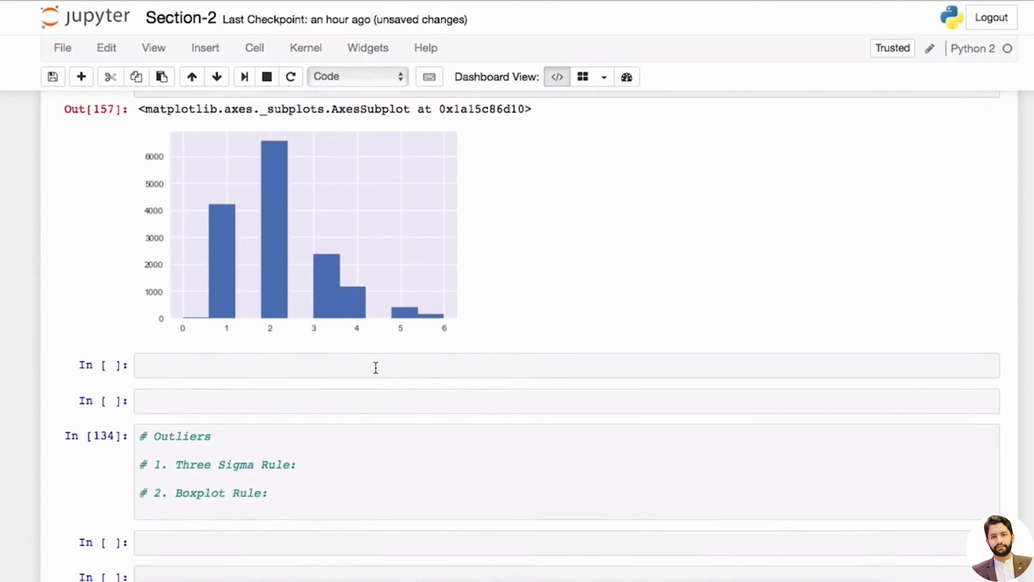
{"action": "mouse_move", "coordinate": [254, 430]}
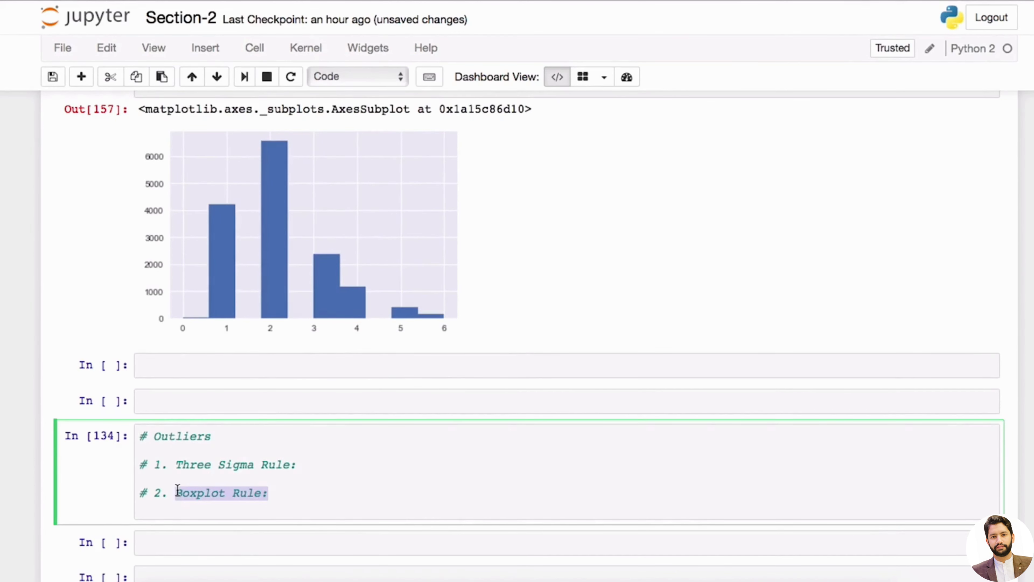
Step: Run sns.boxplot(X) to plot every column, exposing the extreme sale-amount outliers
{"action": "scroll", "scroll_direction": "down", "scroll_amount": 3}
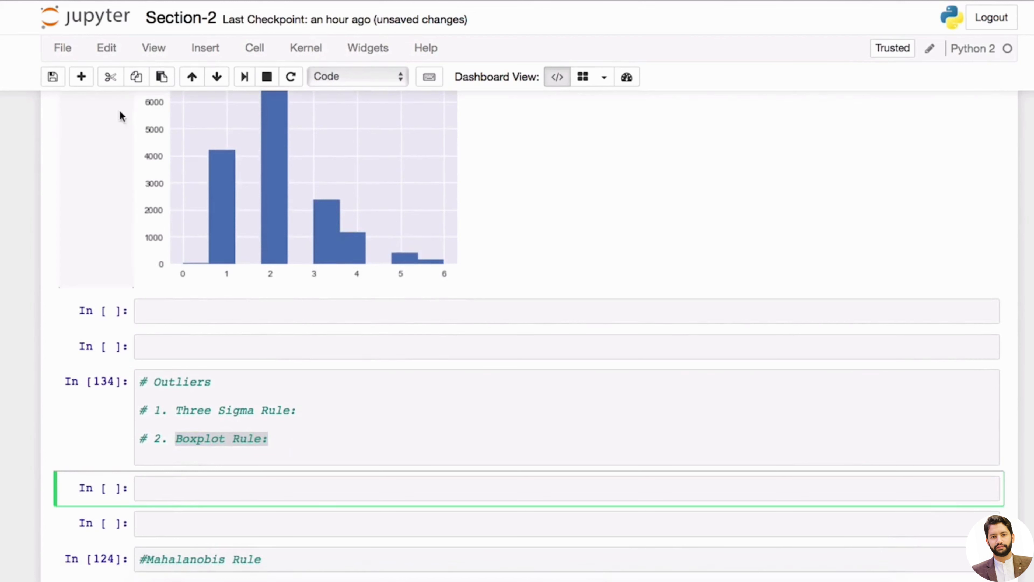
{"action": "type", "text": "s"}
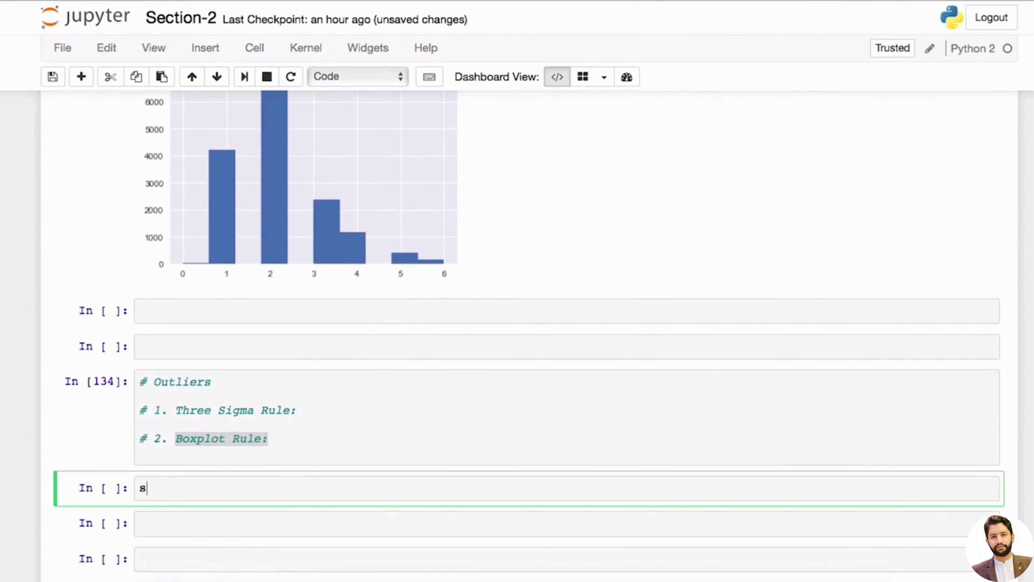
{"action": "type", "text": "ns.box"}
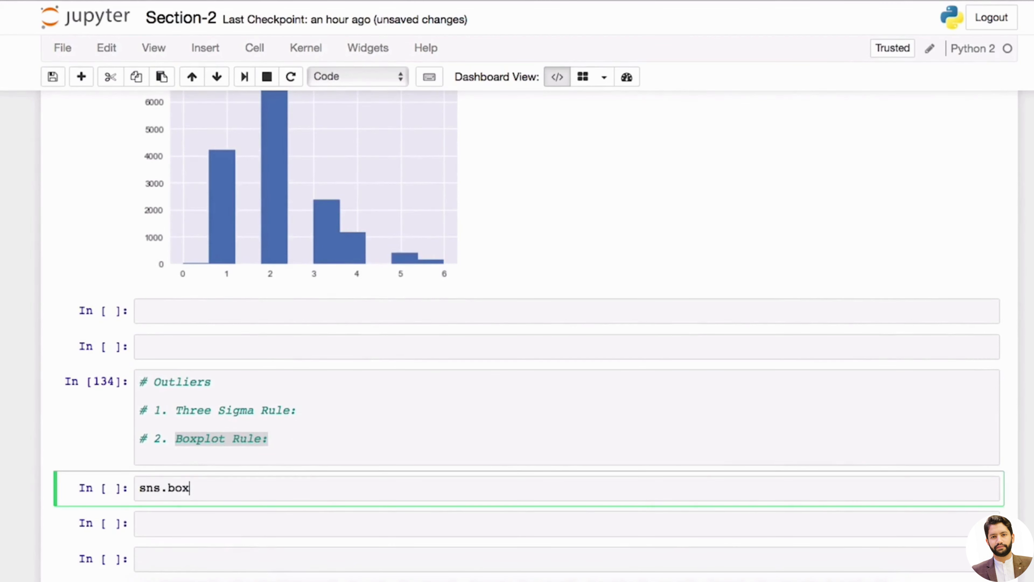
{"action": "type", "text": "plot()"}
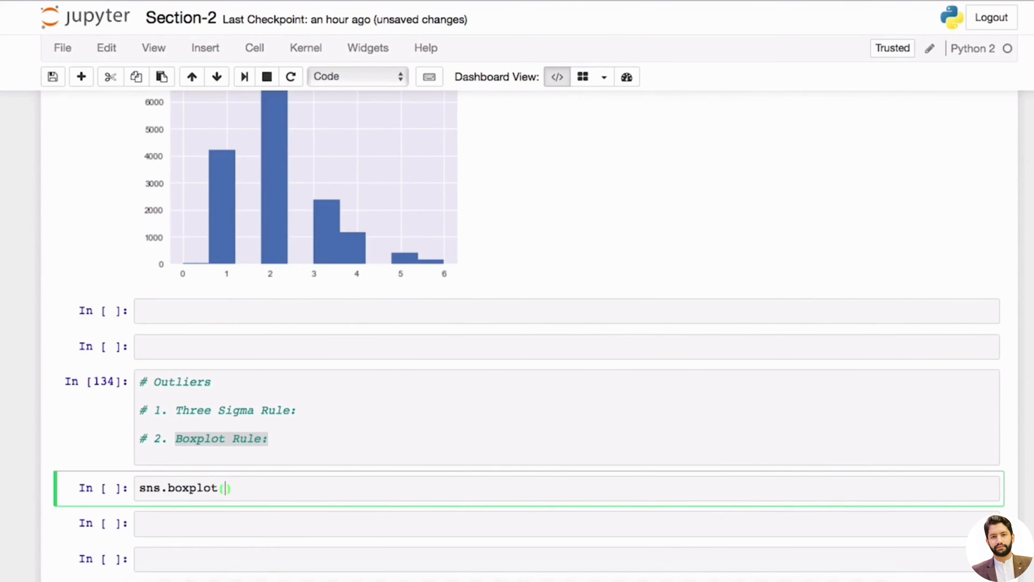
{"action": "key", "text": "shift+enter"}
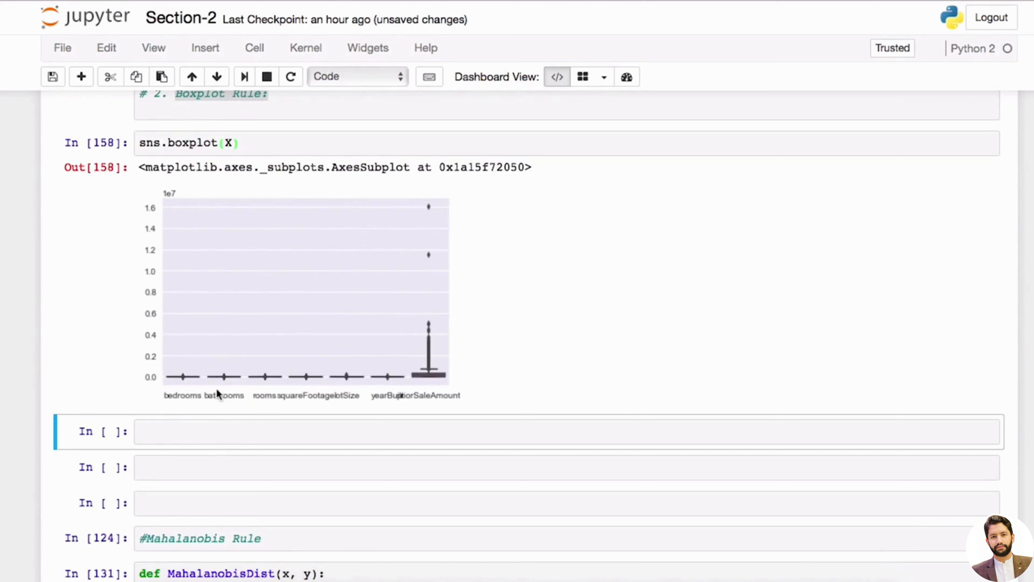
{"action": "mouse_move", "coordinate": [258, 349]}
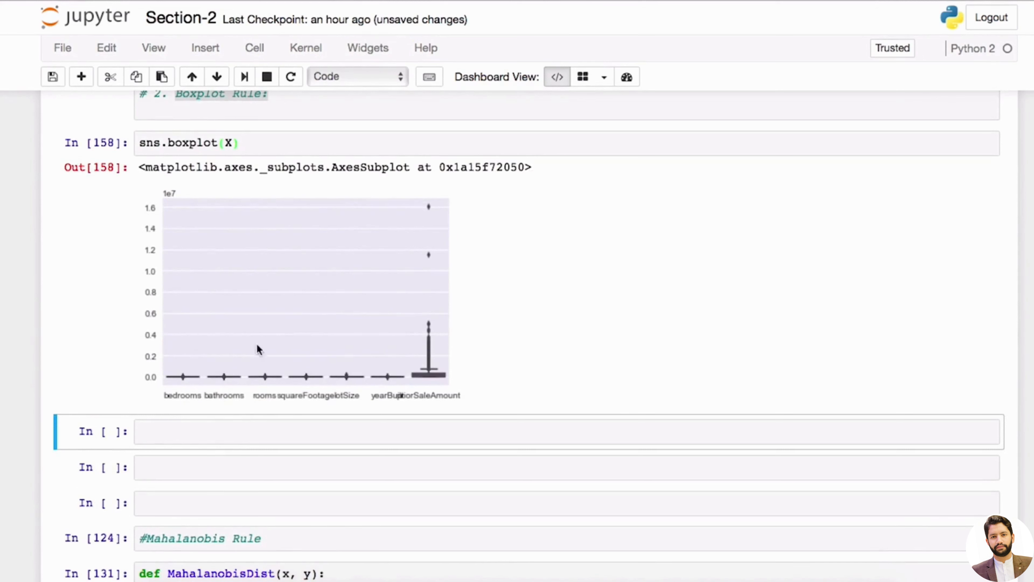
{"action": "mouse_move", "coordinate": [227, 396]}
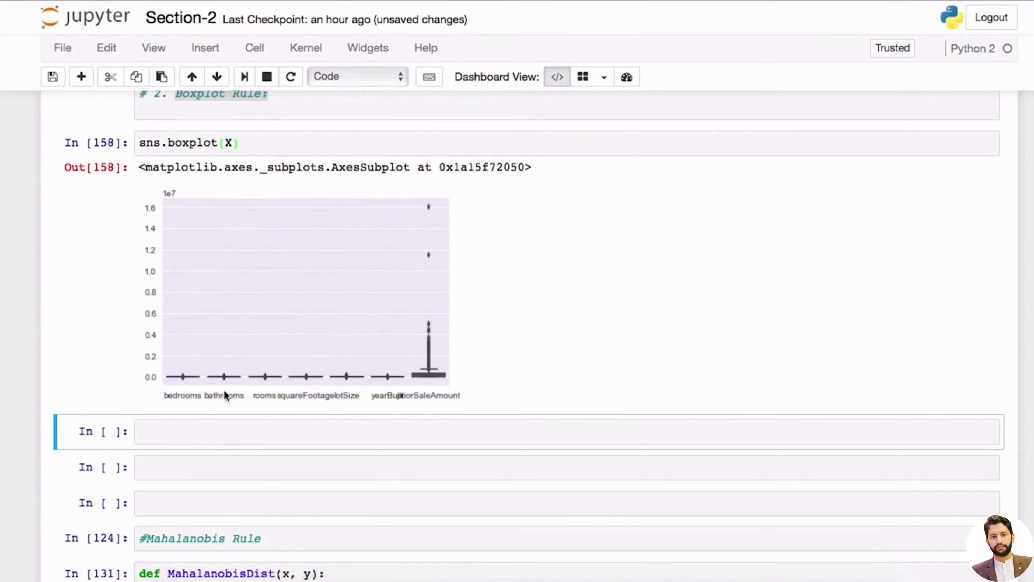
{"action": "mouse_move", "coordinate": [526, 359]}
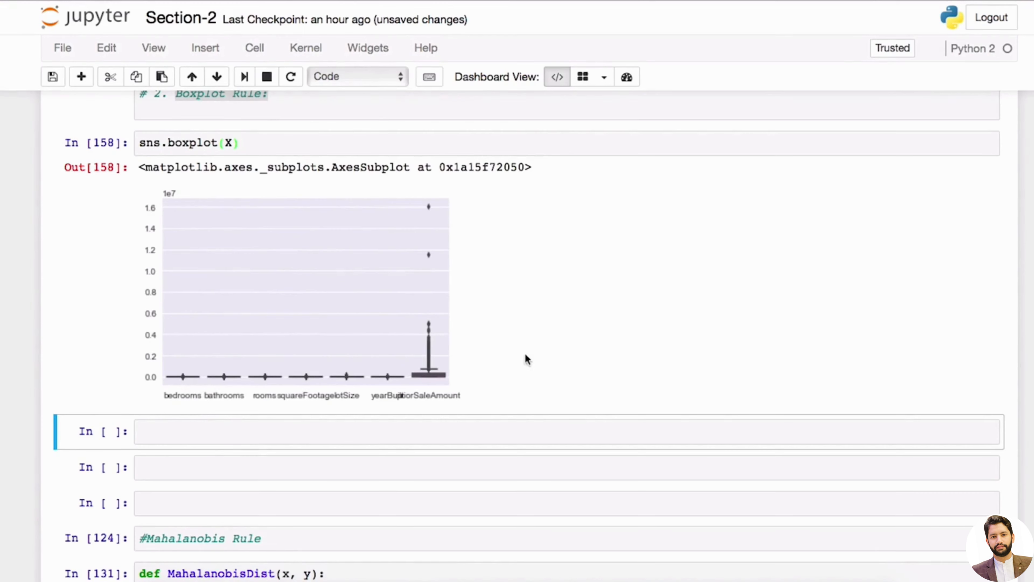
{"action": "mouse_move", "coordinate": [432, 368]}
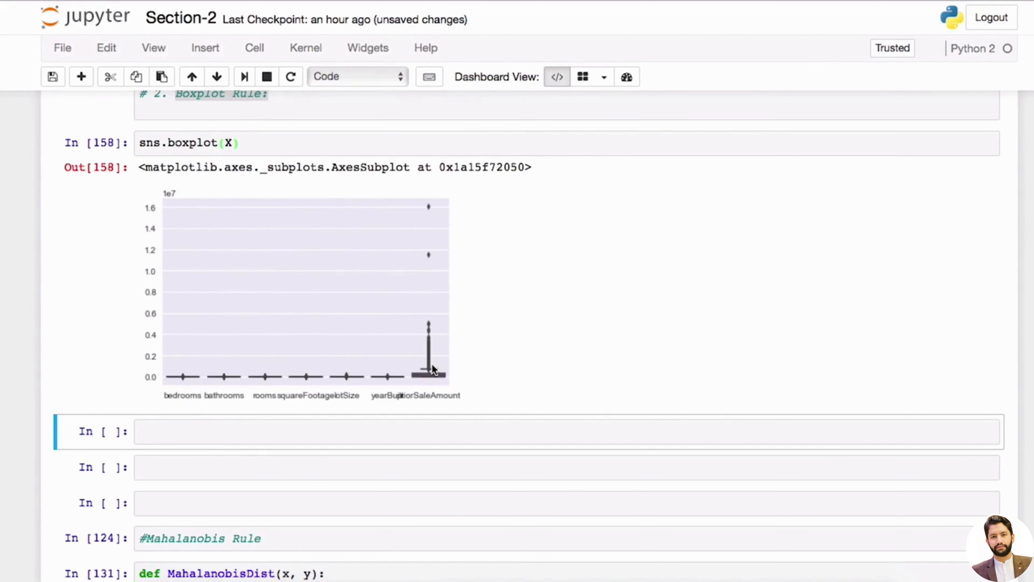
{"action": "scroll", "scroll_direction": "up", "scroll_amount": 3}
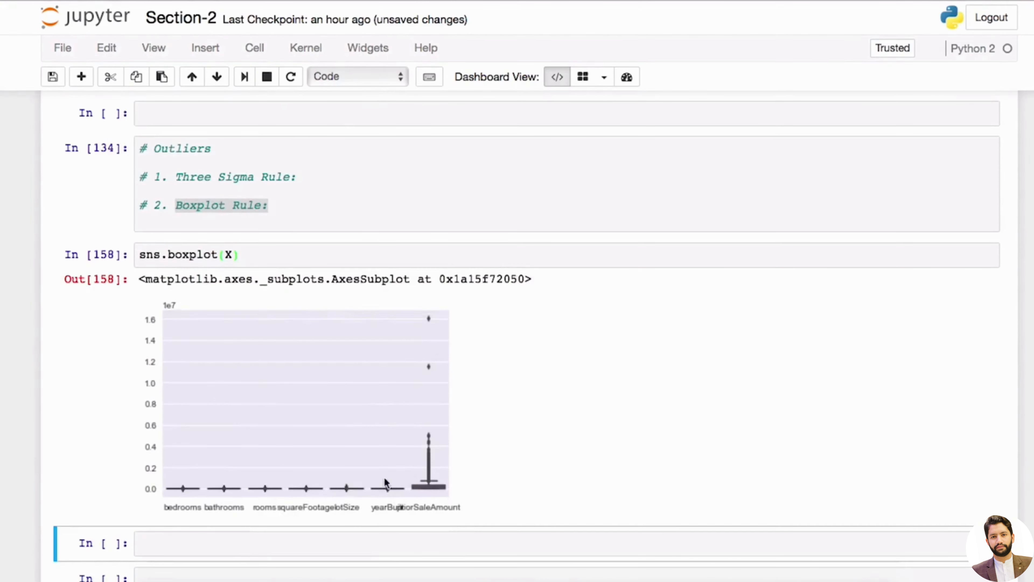
{"action": "mouse_move", "coordinate": [424, 472]}
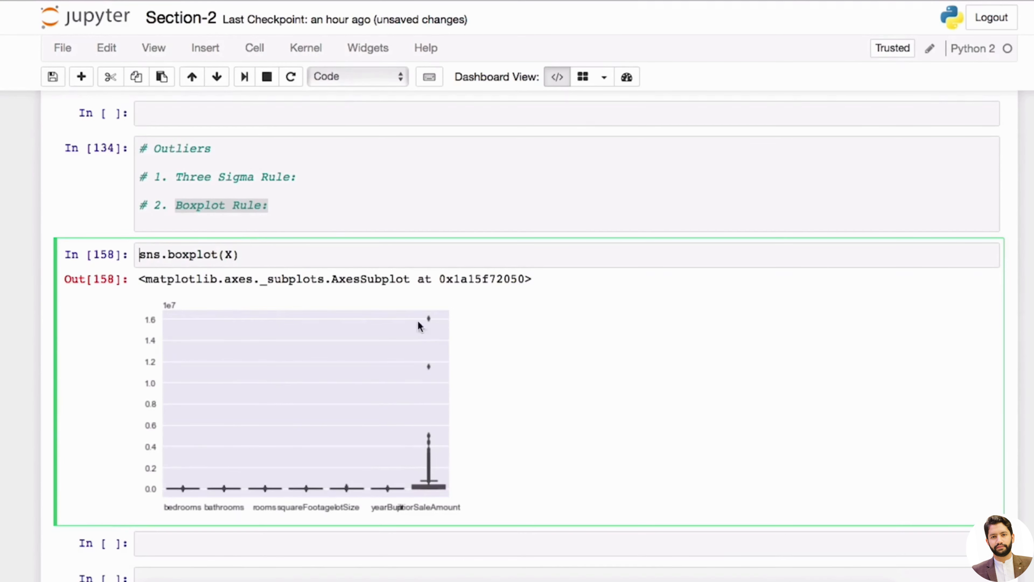
{"action": "mouse_move", "coordinate": [240, 505]}
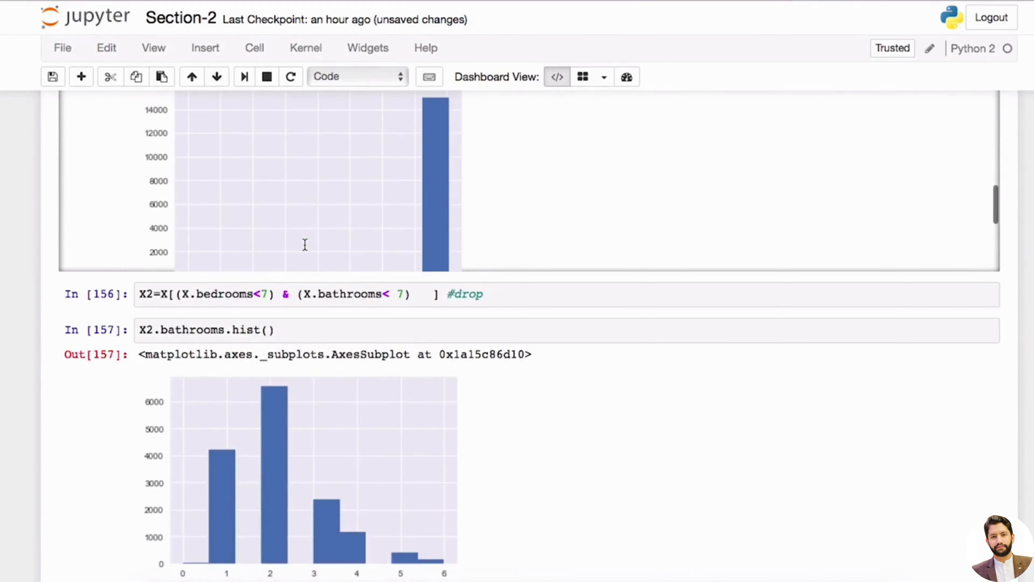
Step: Scroll around the Boxplot Rule cell to review the six-column boxplot dominated by lotSize
{"action": "scroll", "scroll_direction": "up", "scroll_amount": 3}
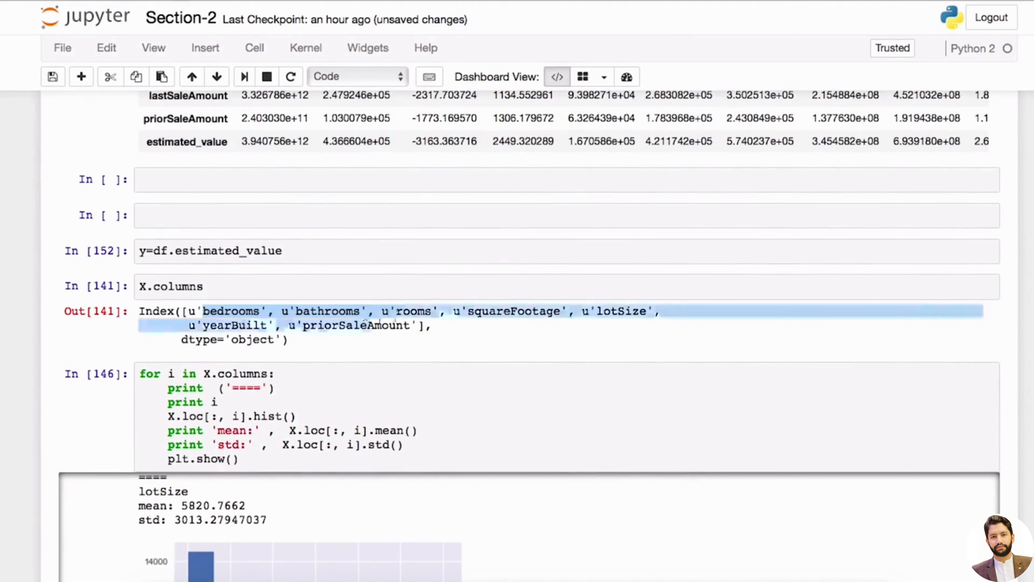
{"action": "scroll", "scroll_direction": "down", "scroll_amount": 3}
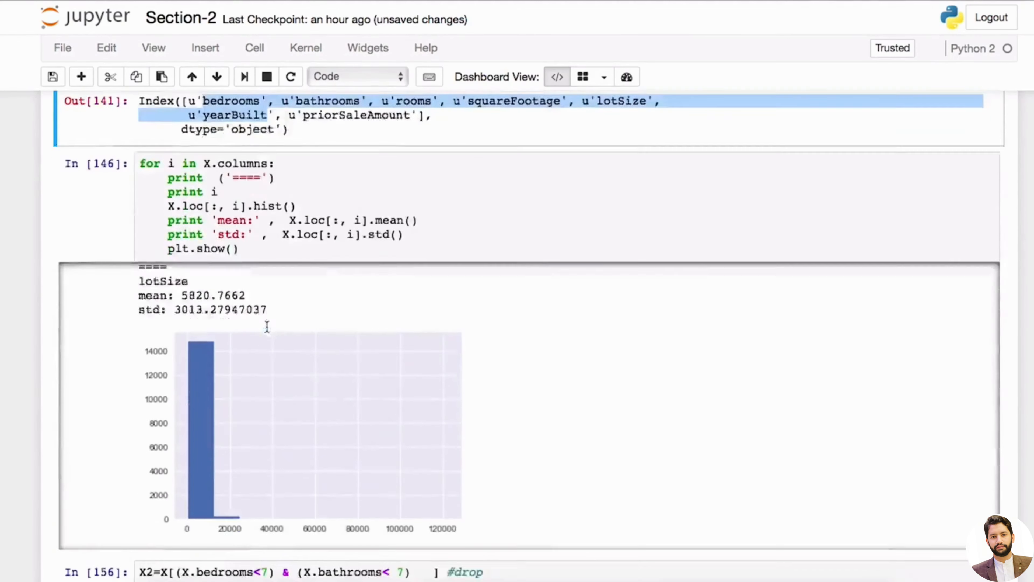
{"action": "scroll", "scroll_direction": "down", "scroll_amount": 3}
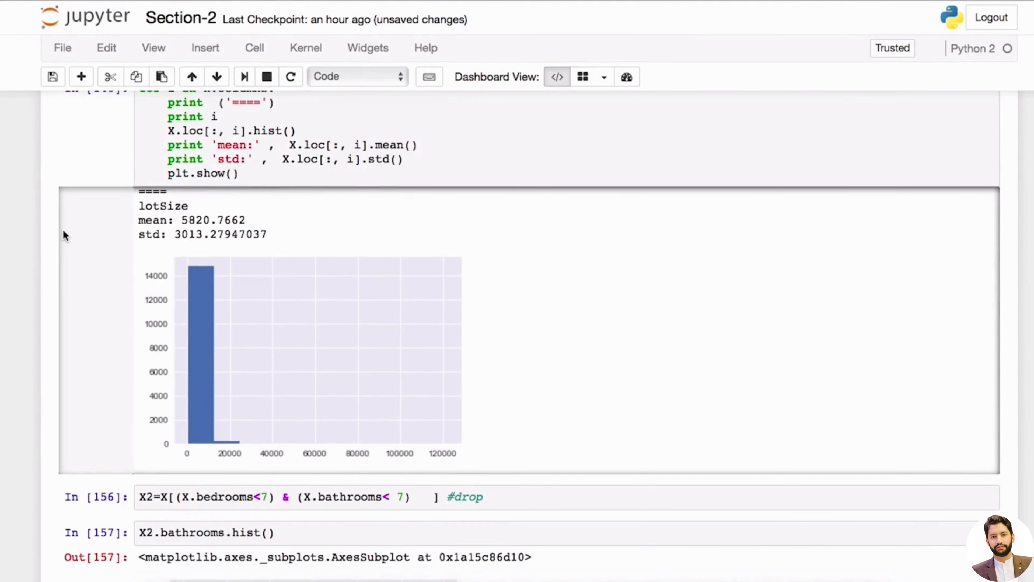
{"action": "scroll", "scroll_direction": "up", "scroll_amount": 3}
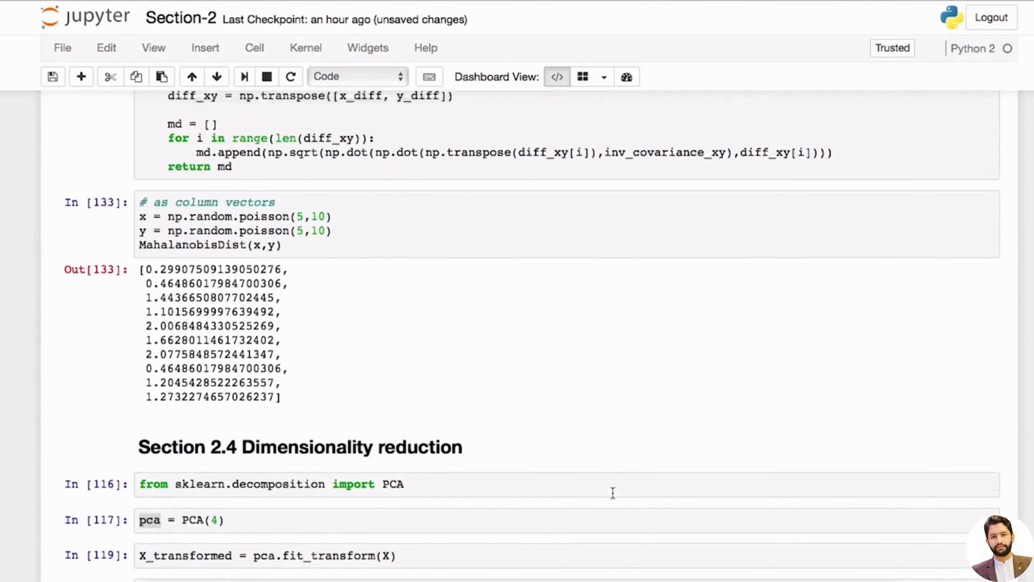
{"action": "scroll", "scroll_direction": "down", "scroll_amount": 3}
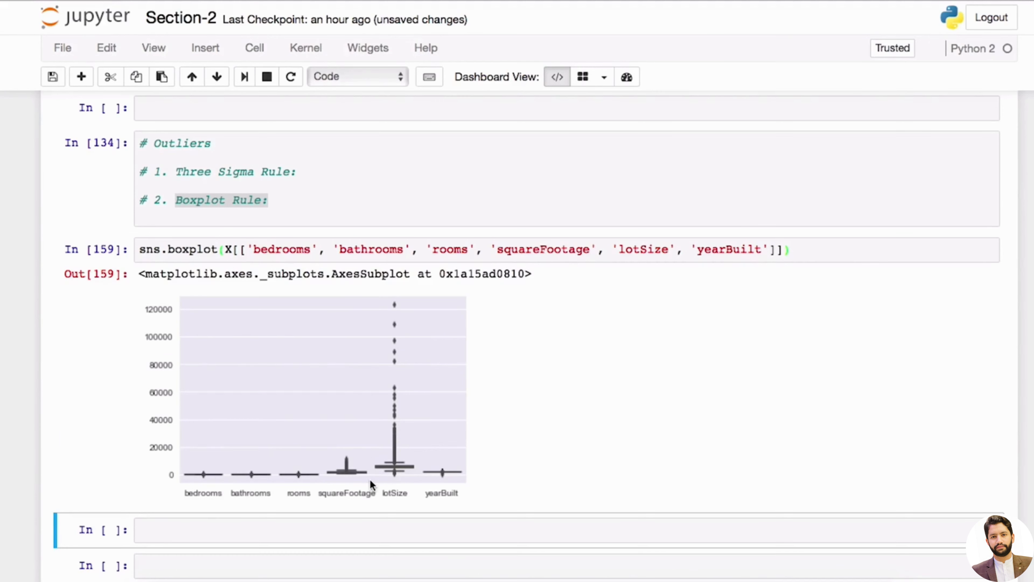
{"action": "mouse_move", "coordinate": [612, 249]}
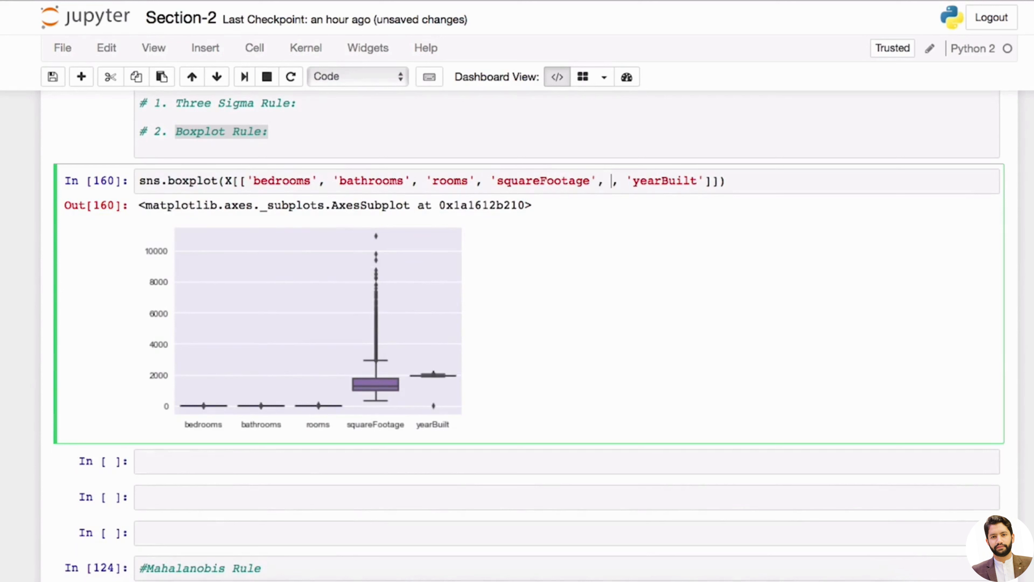
Step: Remove 'lotSize', squareFootage and yearBuilt so the boxplot shows only bedrooms, bathrooms and rooms
{"action": "type", "text": "'lotSize'"}
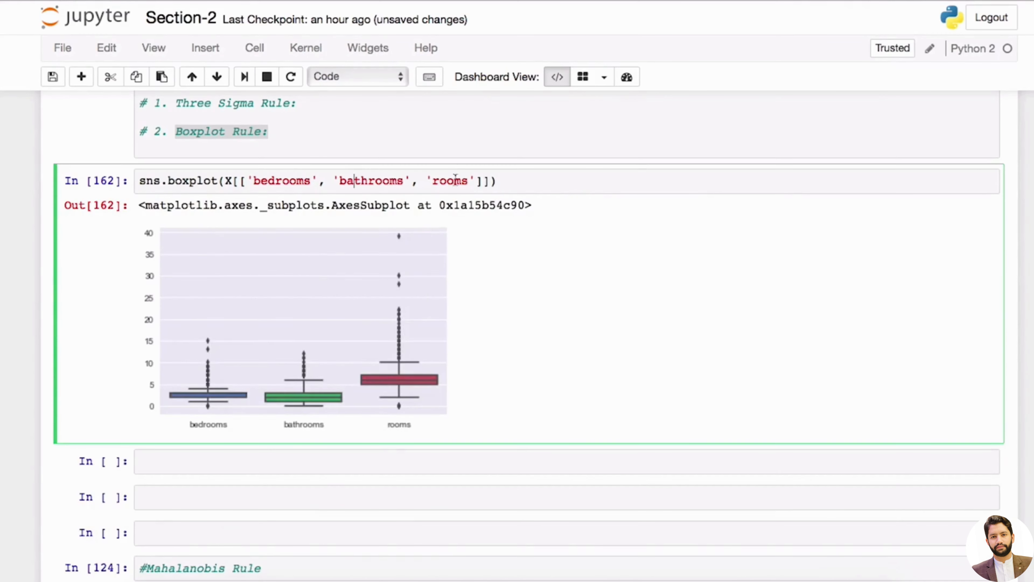
{"action": "mouse_move", "coordinate": [386, 258]}
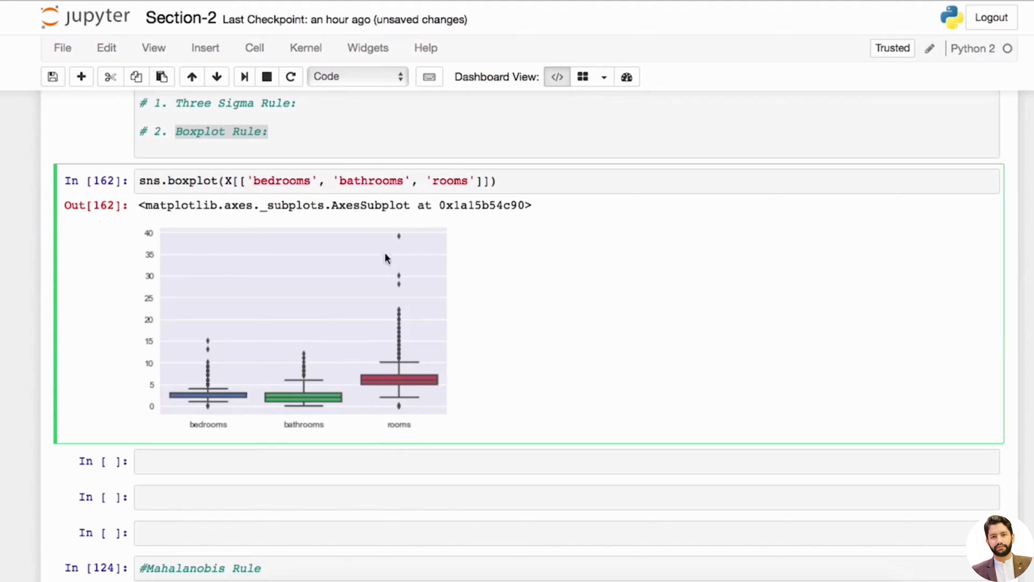
{"action": "mouse_move", "coordinate": [395, 287]}
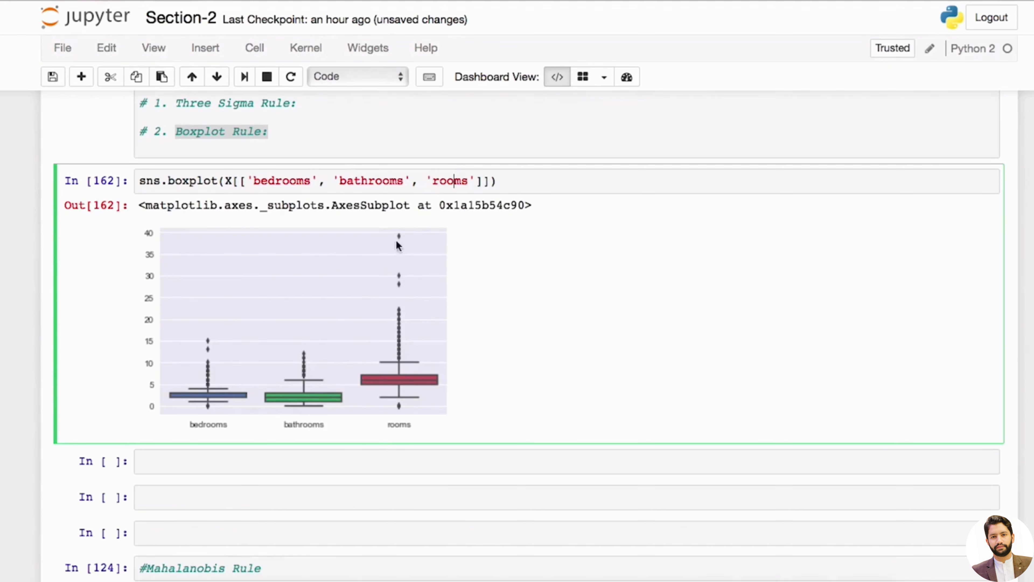
{"action": "mouse_move", "coordinate": [410, 306]}
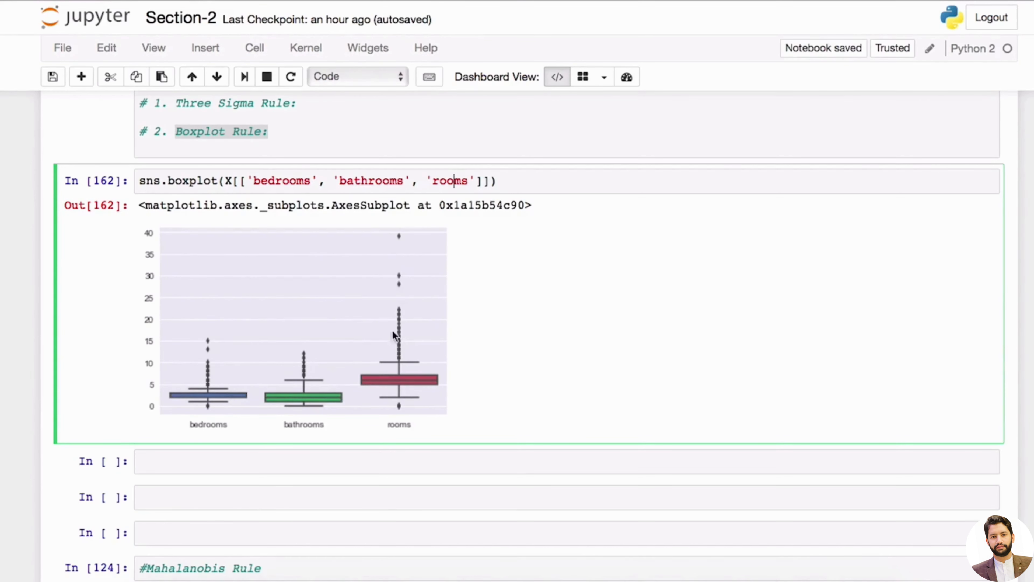
{"action": "mouse_move", "coordinate": [406, 367]}
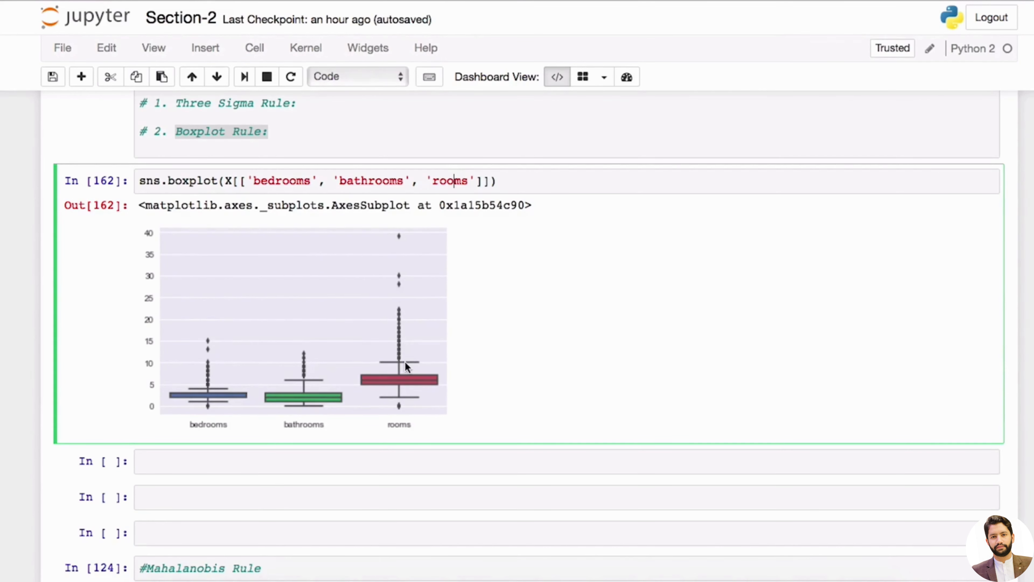
{"action": "mouse_move", "coordinate": [406, 376]}
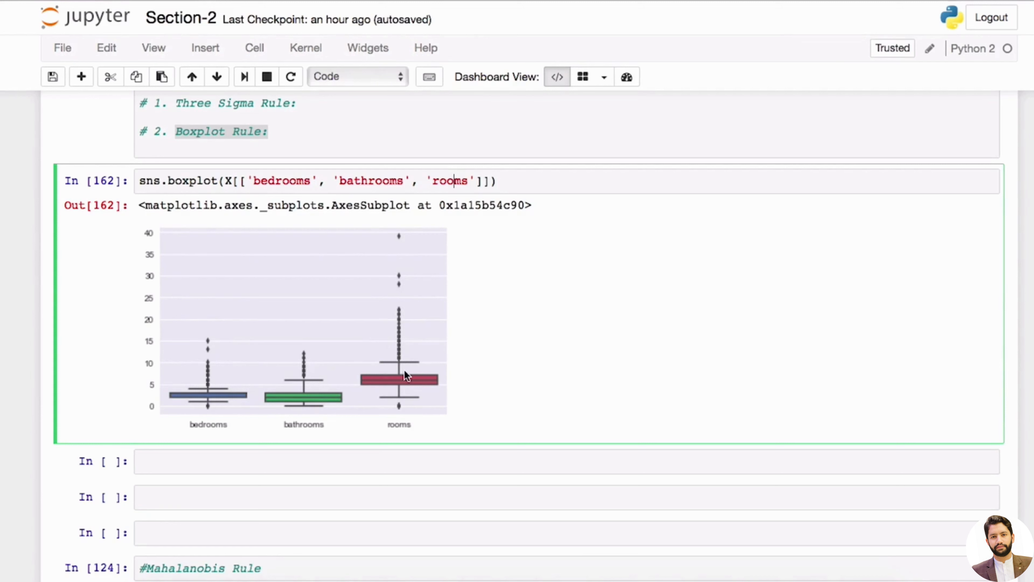
{"action": "mouse_move", "coordinate": [422, 381]}
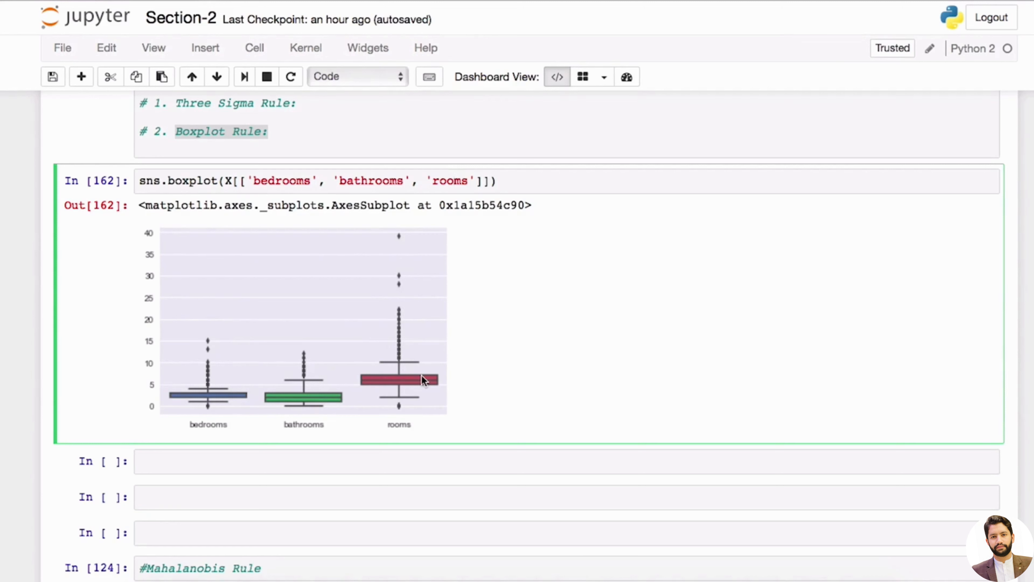
{"action": "mouse_move", "coordinate": [435, 405]}
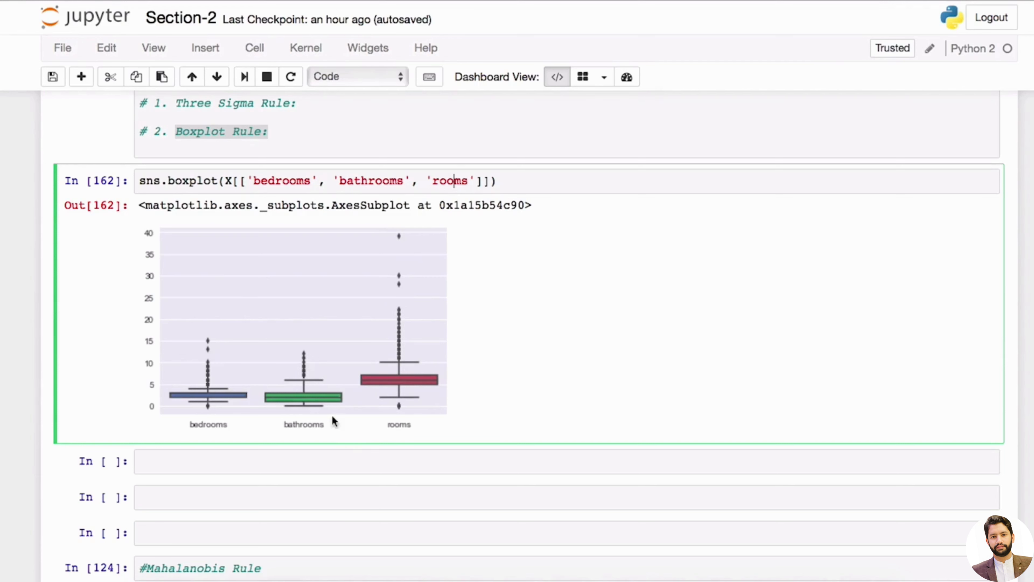
{"action": "mouse_move", "coordinate": [367, 442]}
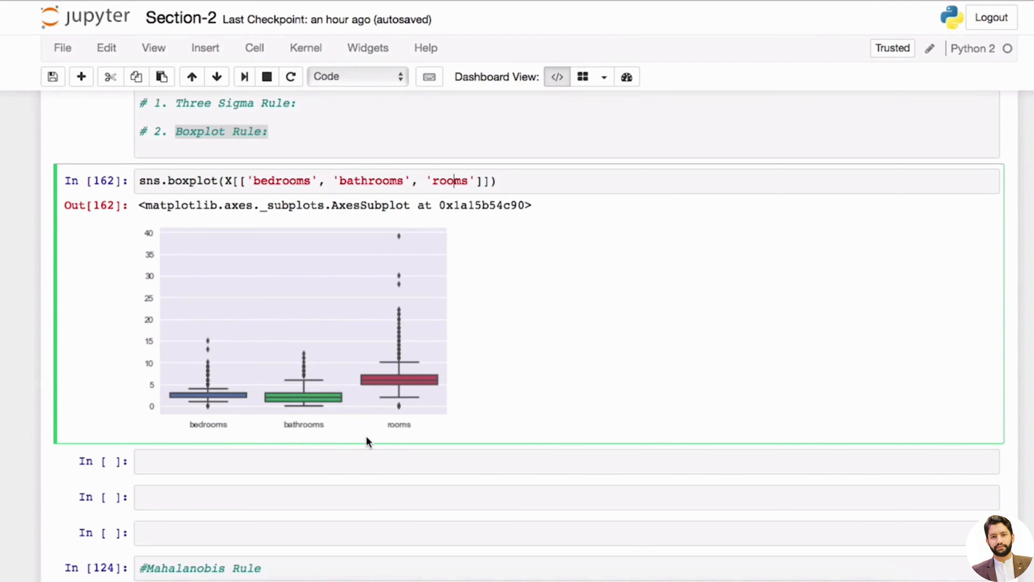
{"action": "mouse_move", "coordinate": [256, 361]}
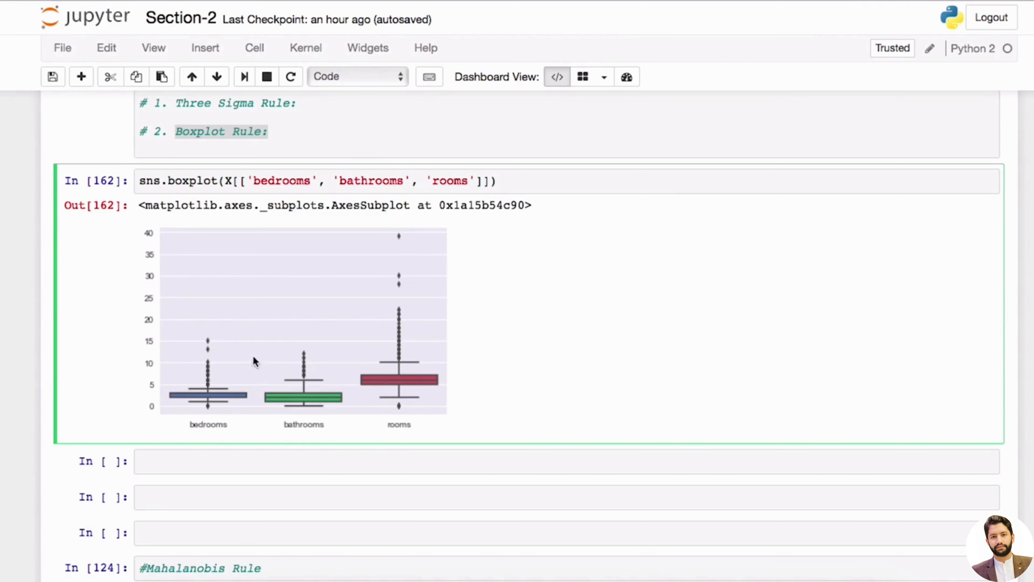
{"action": "mouse_move", "coordinate": [208, 255]}
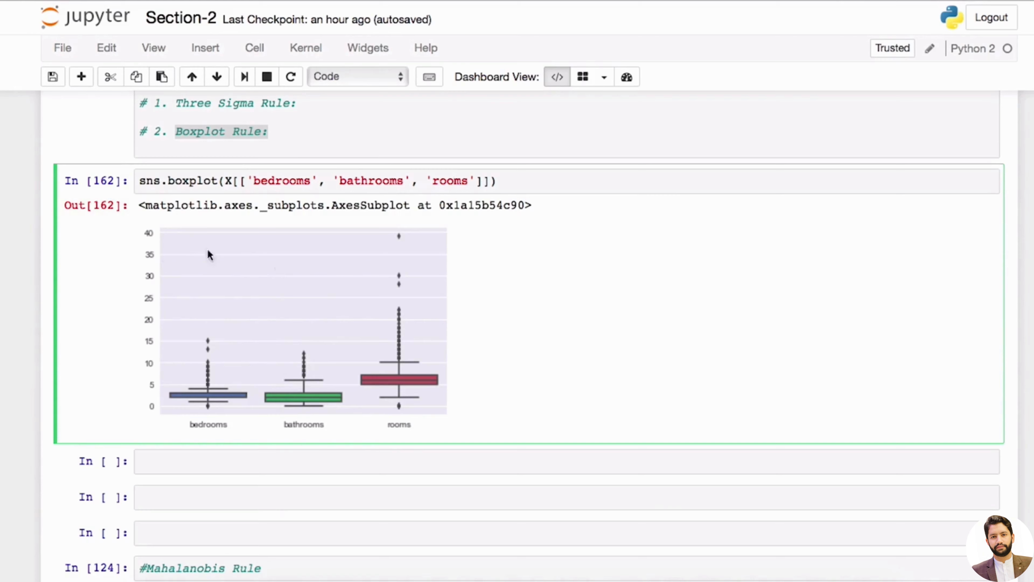
{"action": "mouse_move", "coordinate": [350, 268]}
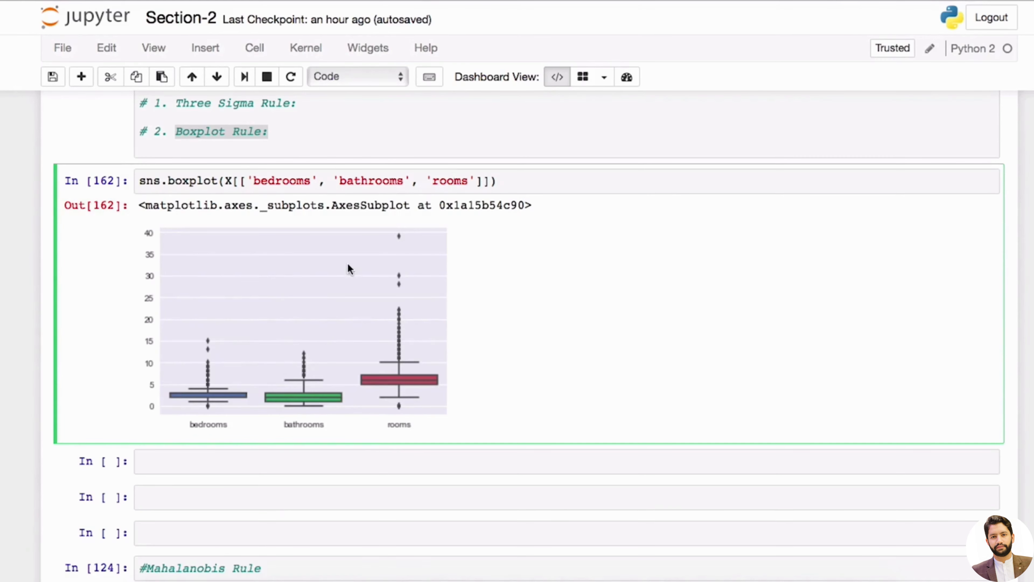
Step: Scroll up to examine the bedrooms, bathrooms and rooms boxplot before copying its code
{"action": "scroll", "scroll_direction": "up", "scroll_amount": 3}
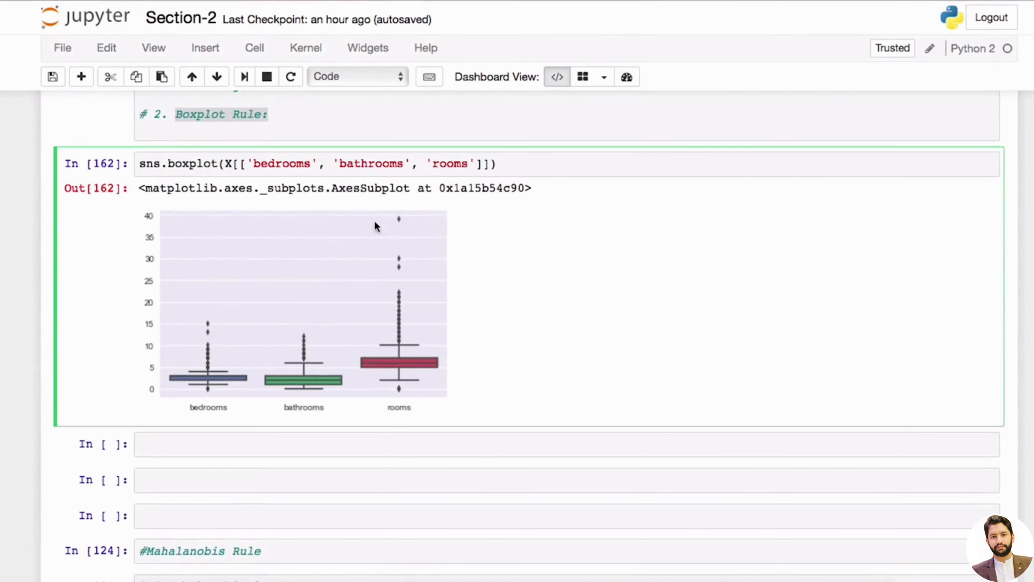
{"action": "mouse_move", "coordinate": [208, 384]}
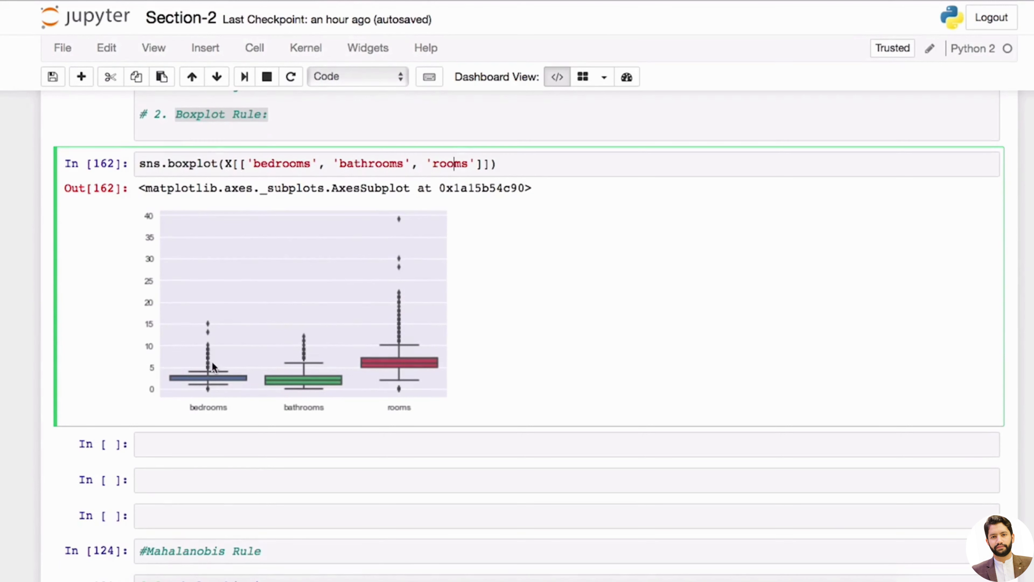
{"action": "mouse_move", "coordinate": [209, 364]}
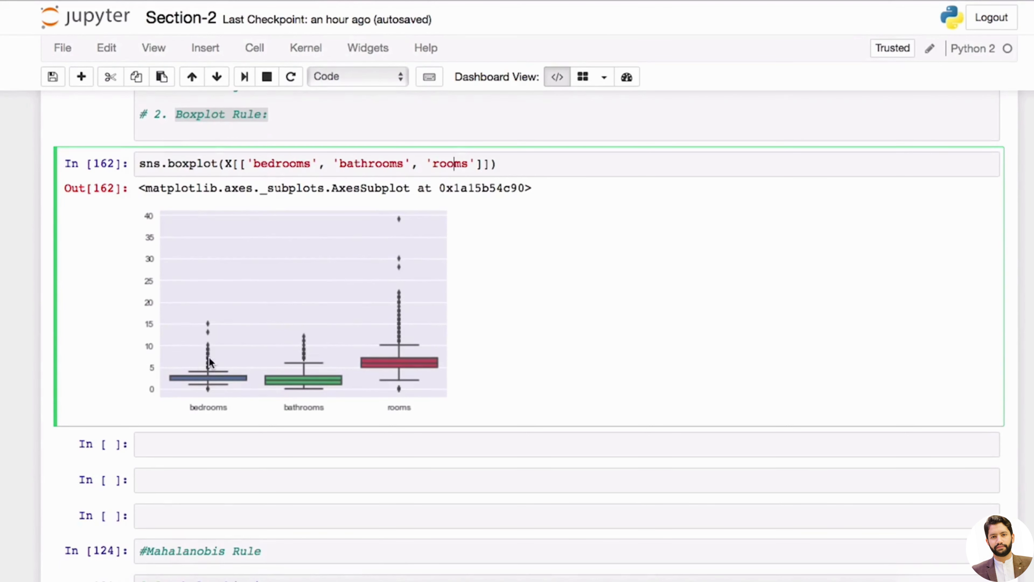
{"action": "mouse_move", "coordinate": [282, 368]}
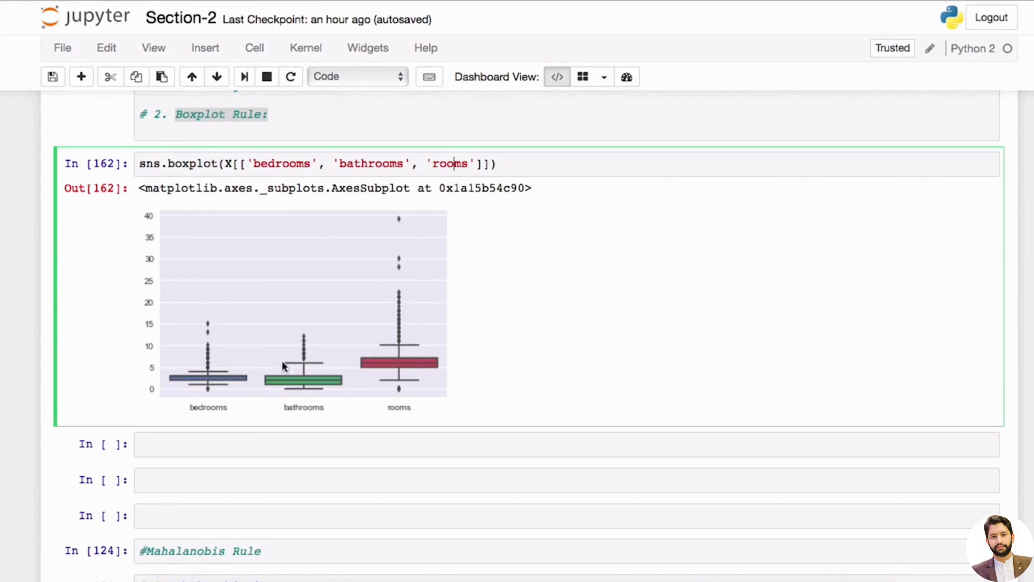
{"action": "mouse_move", "coordinate": [303, 362]}
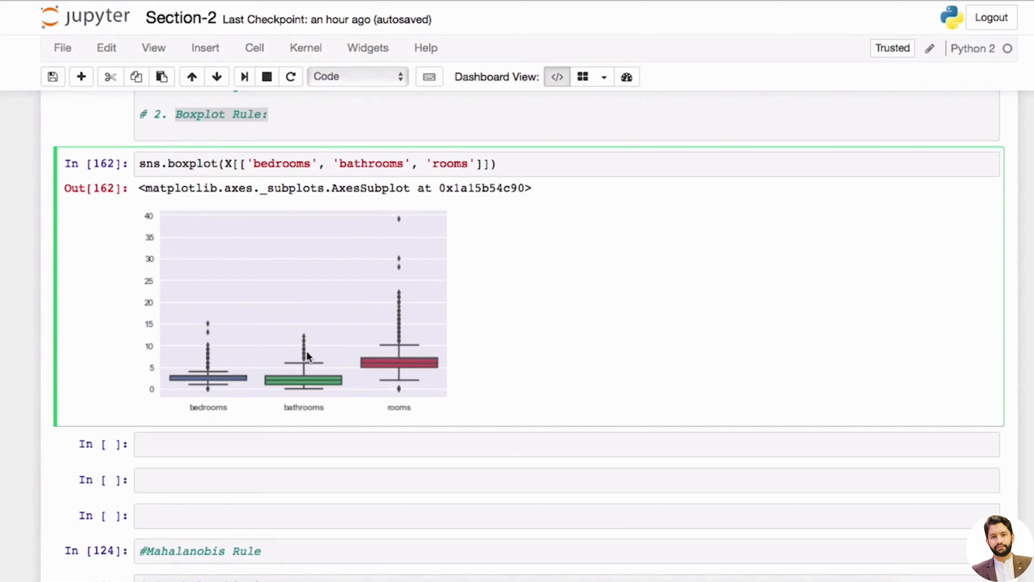
{"action": "mouse_move", "coordinate": [390, 308]}
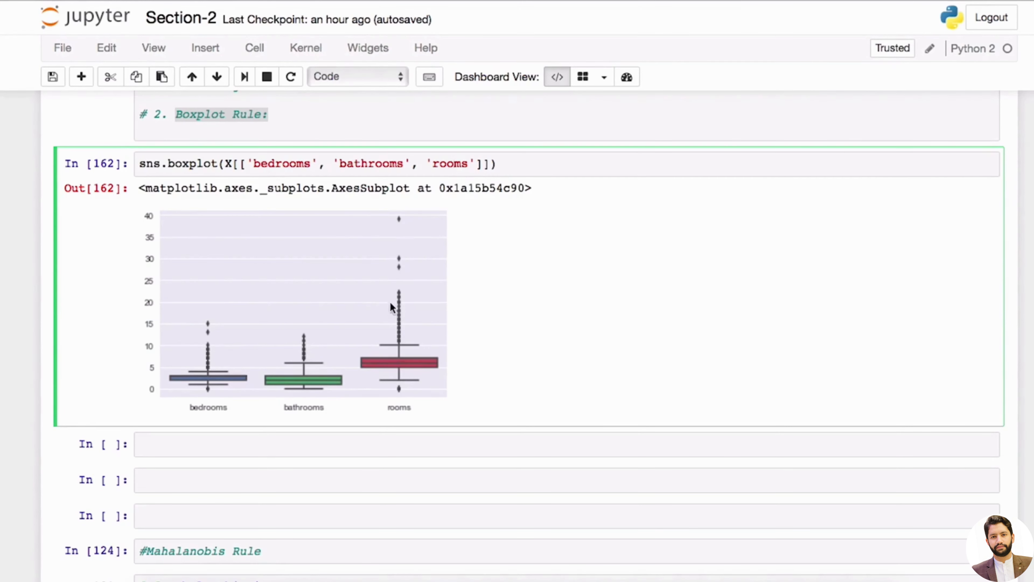
{"action": "mouse_move", "coordinate": [404, 304]}
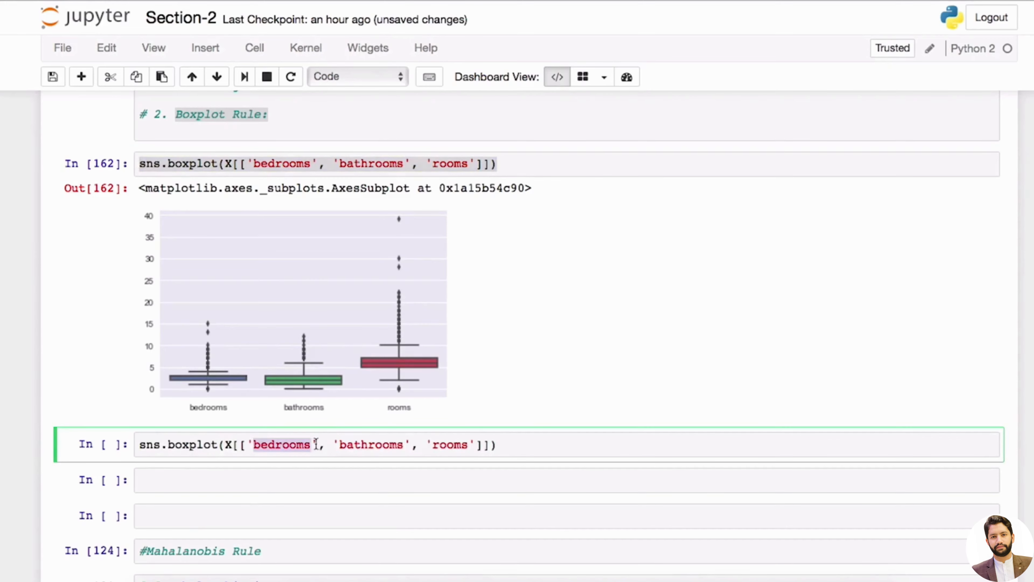
Step: Review the squareFootage and lotSize boxplot, then select 'lotSize' for removal from the column list
{"action": "scroll", "scroll_direction": "up", "scroll_amount": 3}
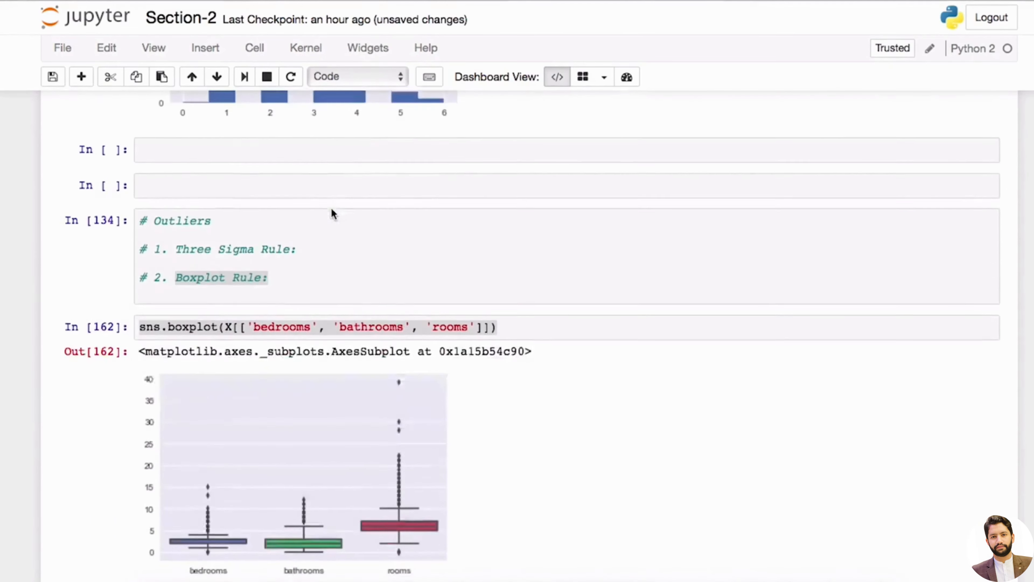
{"action": "scroll", "scroll_direction": "up", "scroll_amount": 3}
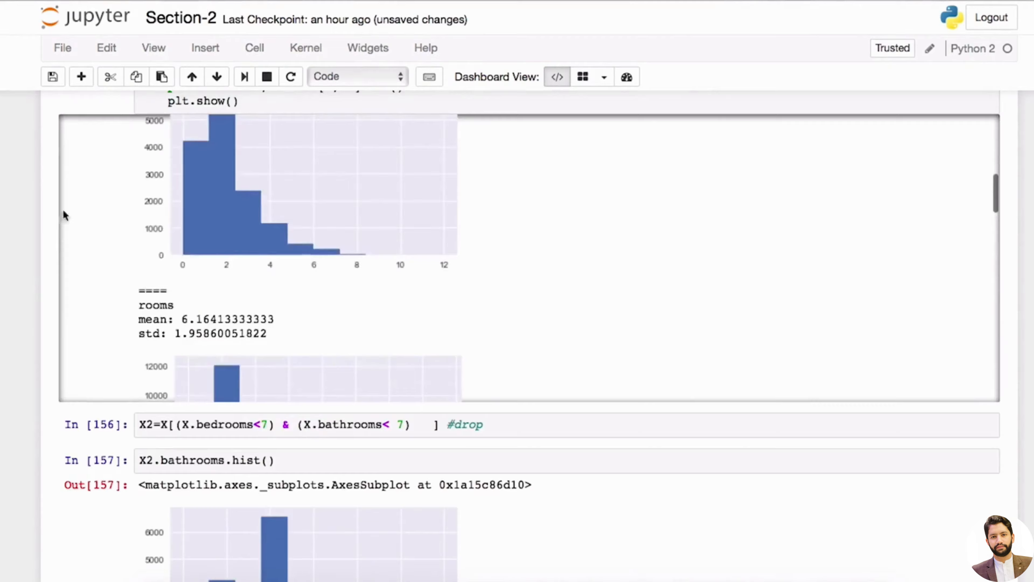
{"action": "scroll", "scroll_direction": "up", "scroll_amount": 3}
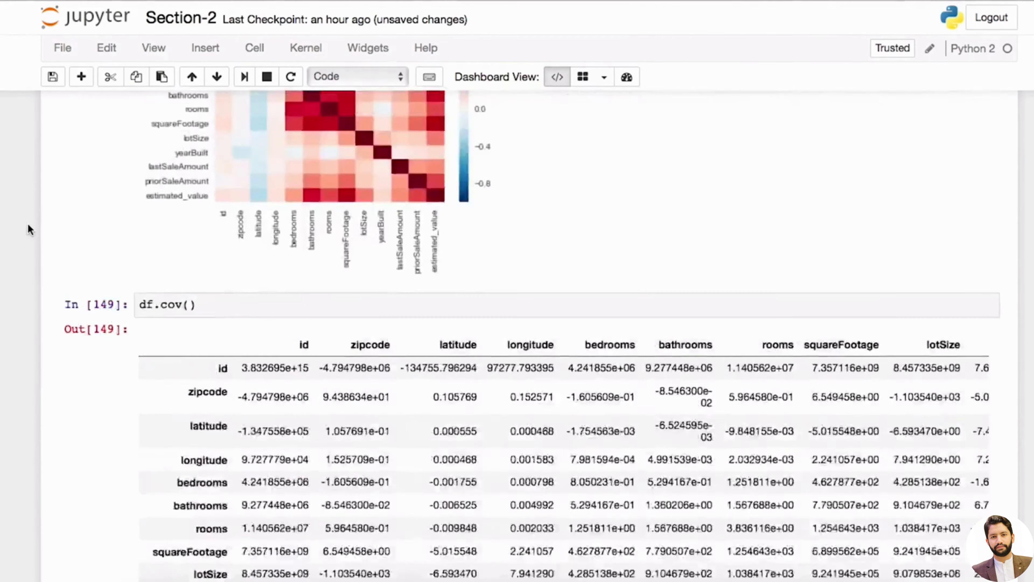
{"action": "scroll", "scroll_direction": "down", "scroll_amount": 3}
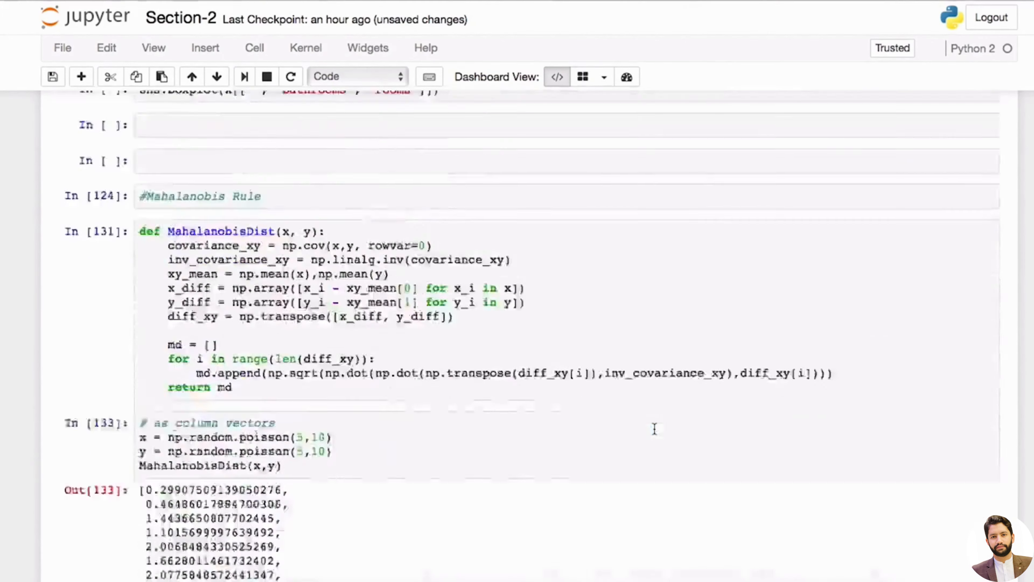
{"action": "scroll", "scroll_direction": "up", "scroll_amount": 3}
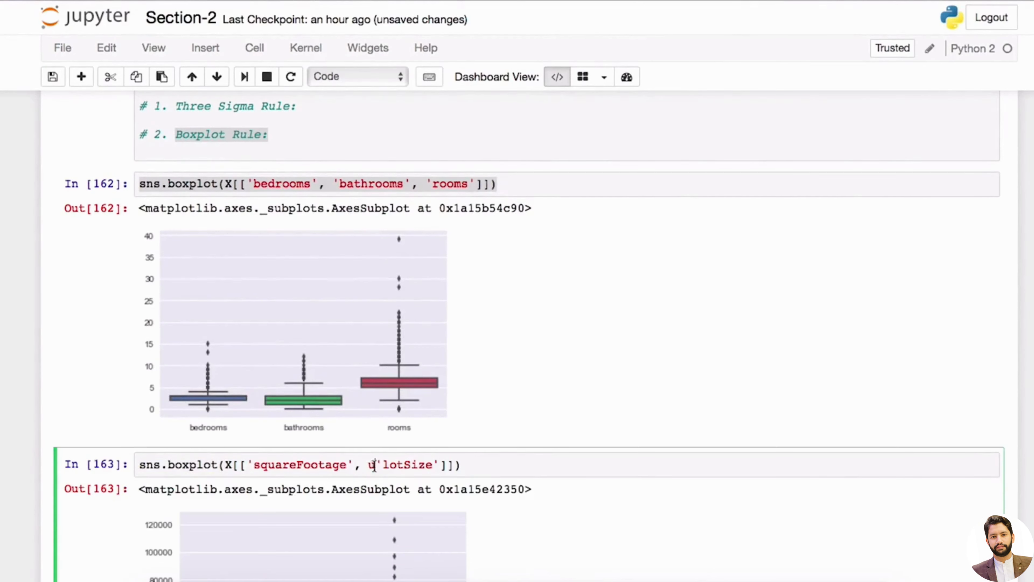
{"action": "scroll", "scroll_direction": "down", "scroll_amount": 3}
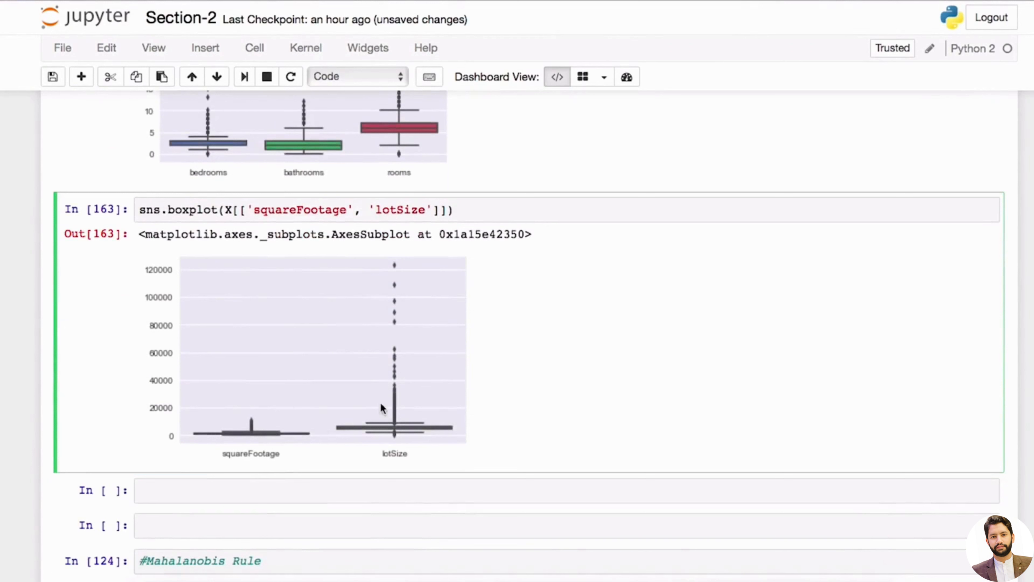
{"action": "mouse_move", "coordinate": [402, 387]}
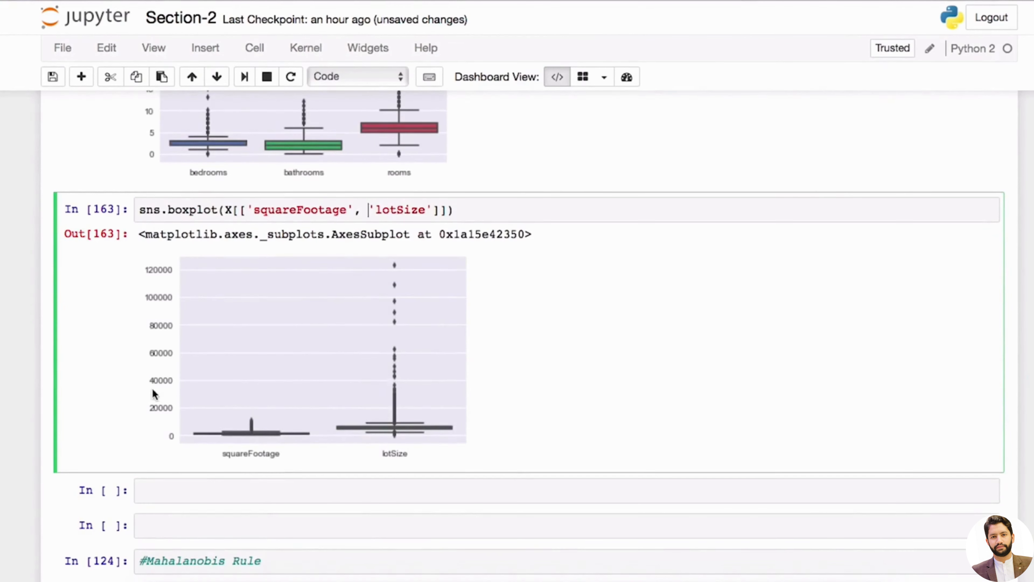
{"action": "mouse_move", "coordinate": [391, 315]}
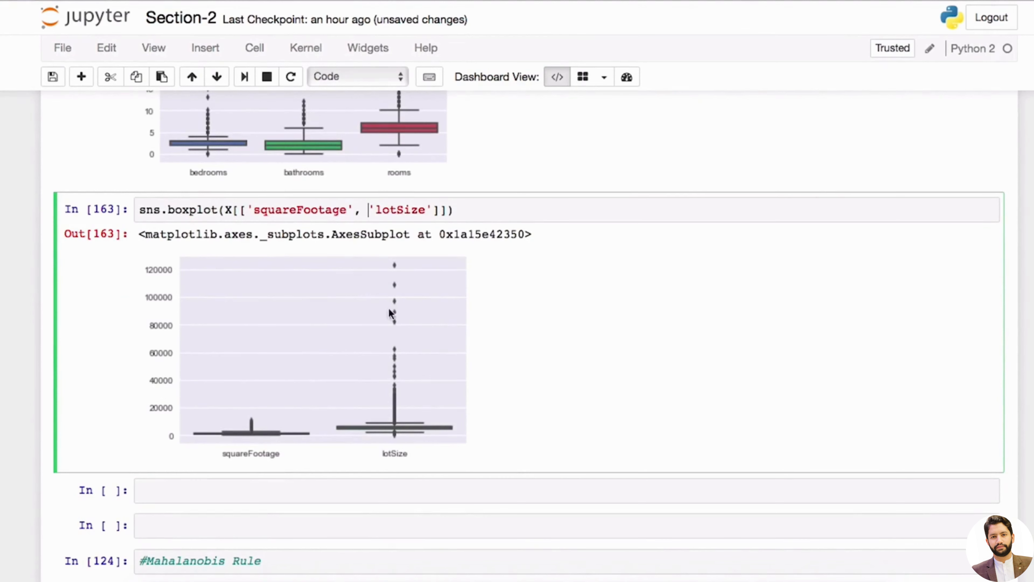
{"action": "double_click", "coordinate": [400, 210]}
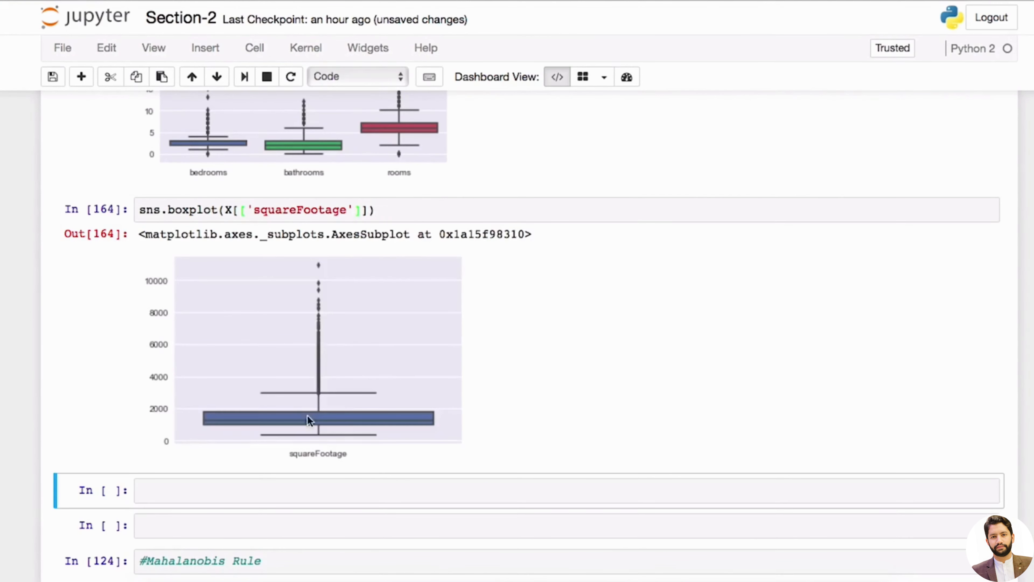
{"action": "mouse_move", "coordinate": [333, 444]}
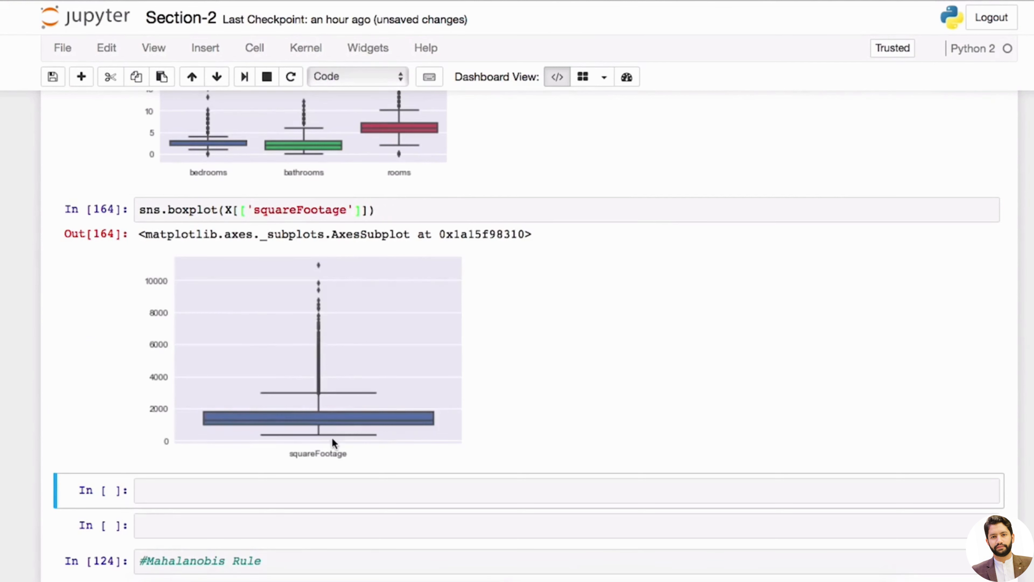
{"action": "mouse_move", "coordinate": [329, 384]}
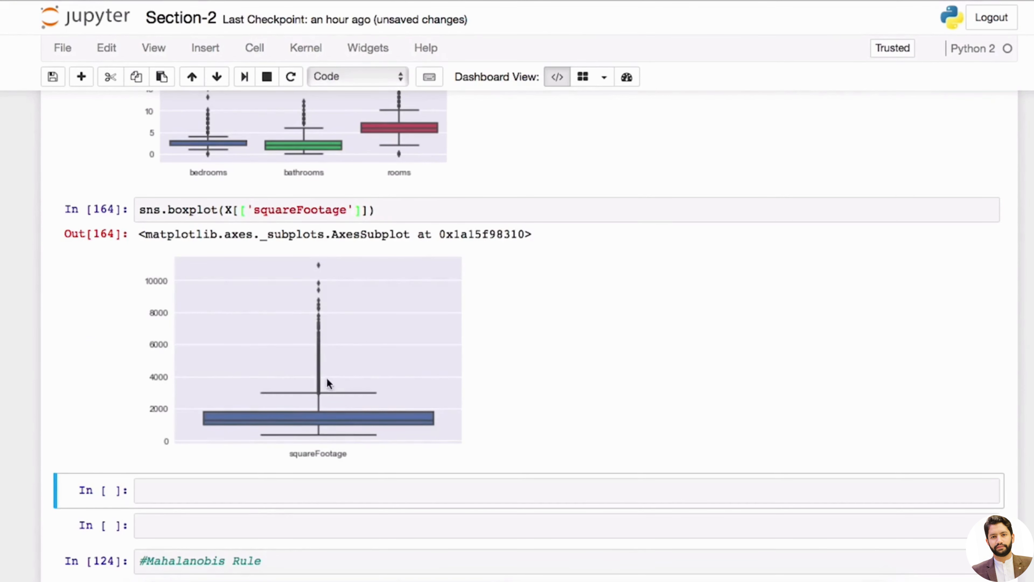
{"action": "mouse_move", "coordinate": [355, 398]}
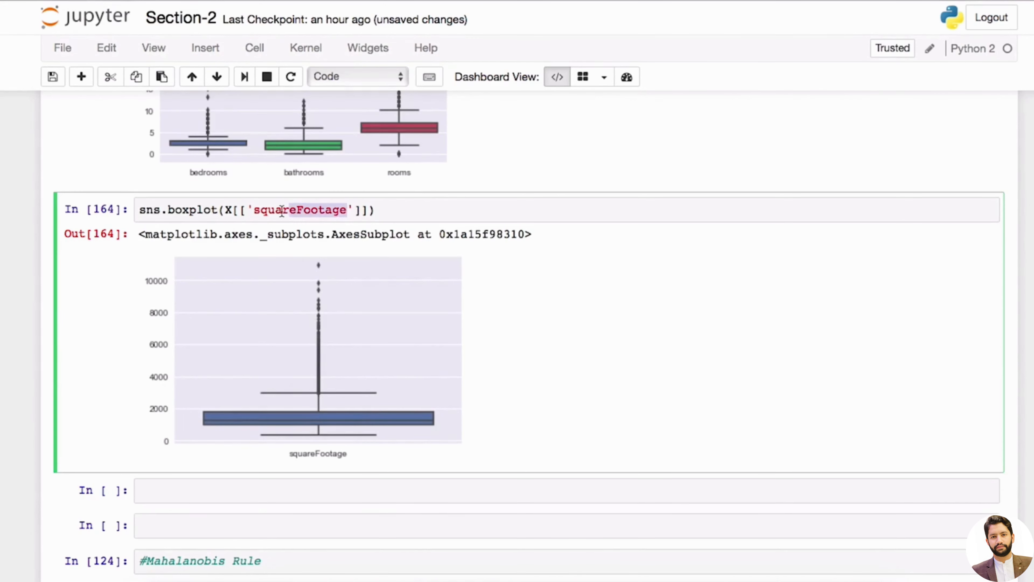
Step: Replace squareFootage with lotSize so the boxplot shows lotSize alone with its extreme outliers
{"action": "type", "text": "lotSize"}
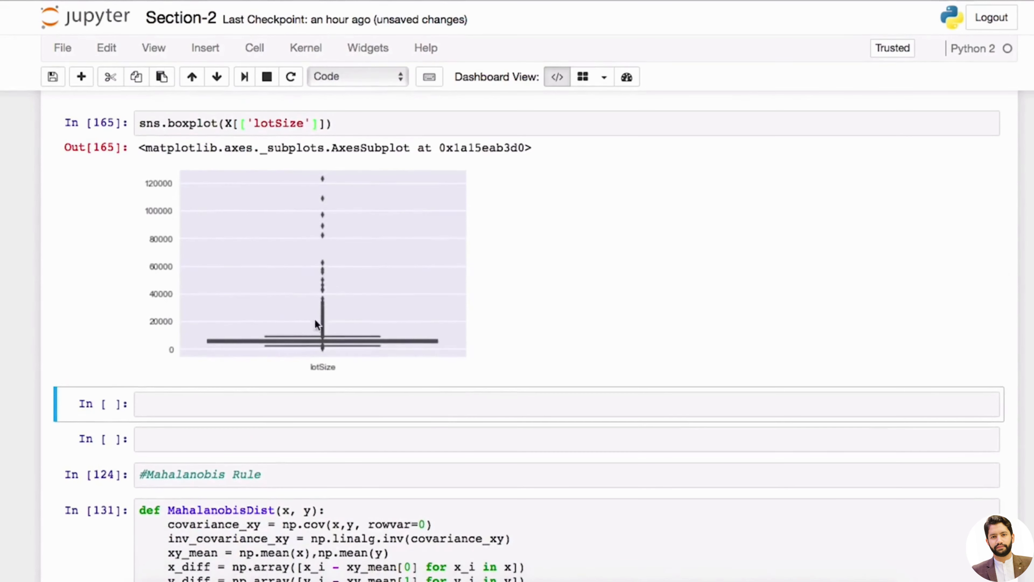
{"action": "mouse_move", "coordinate": [163, 307]}
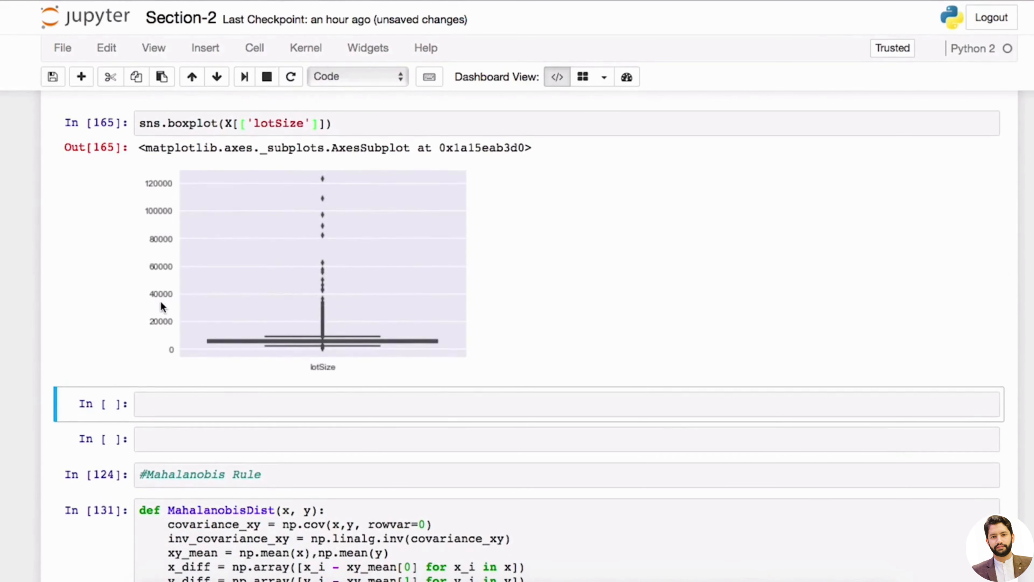
{"action": "mouse_move", "coordinate": [161, 302]}
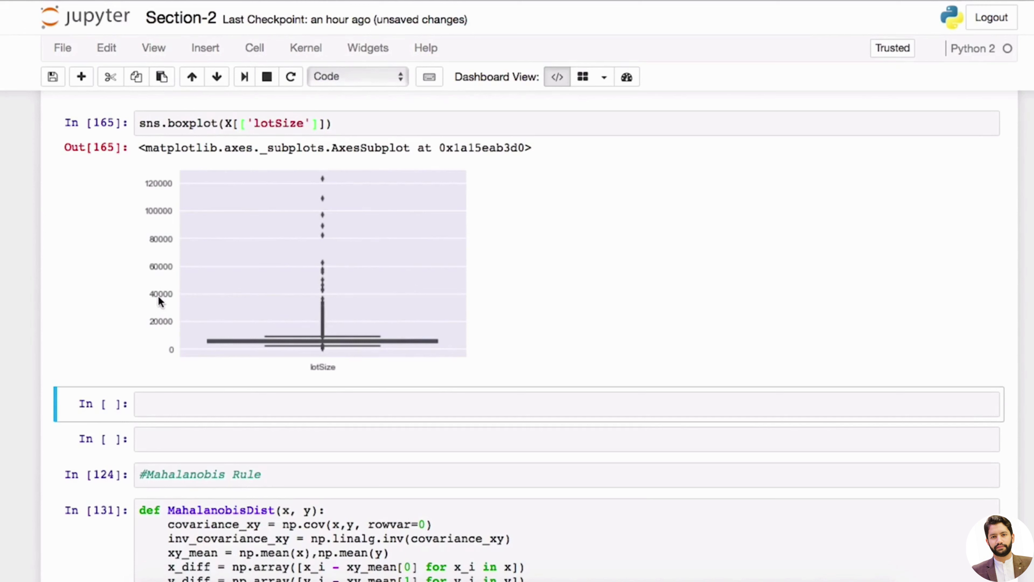
{"action": "mouse_move", "coordinate": [336, 296]}
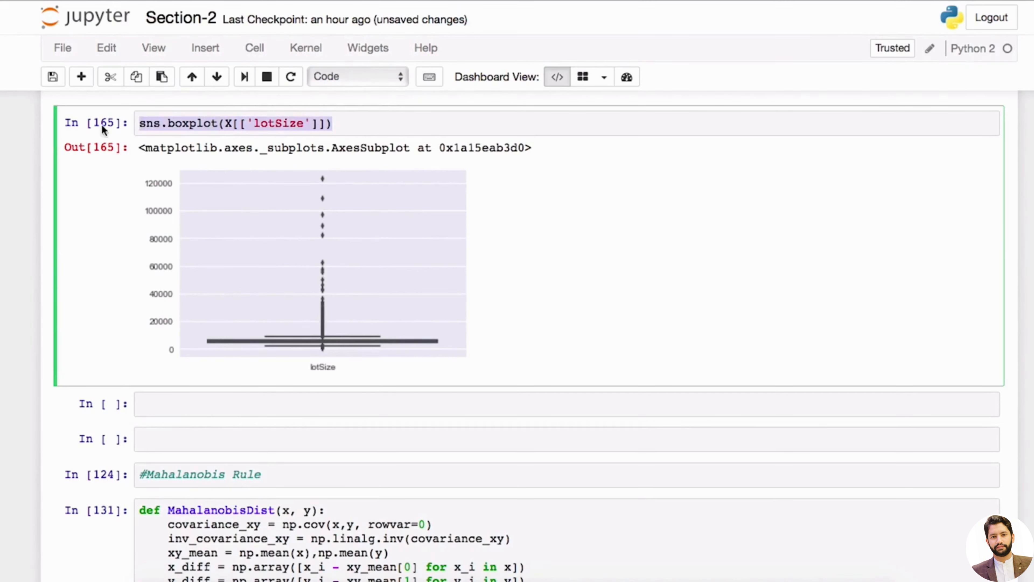
{"action": "mouse_move", "coordinate": [314, 249]}
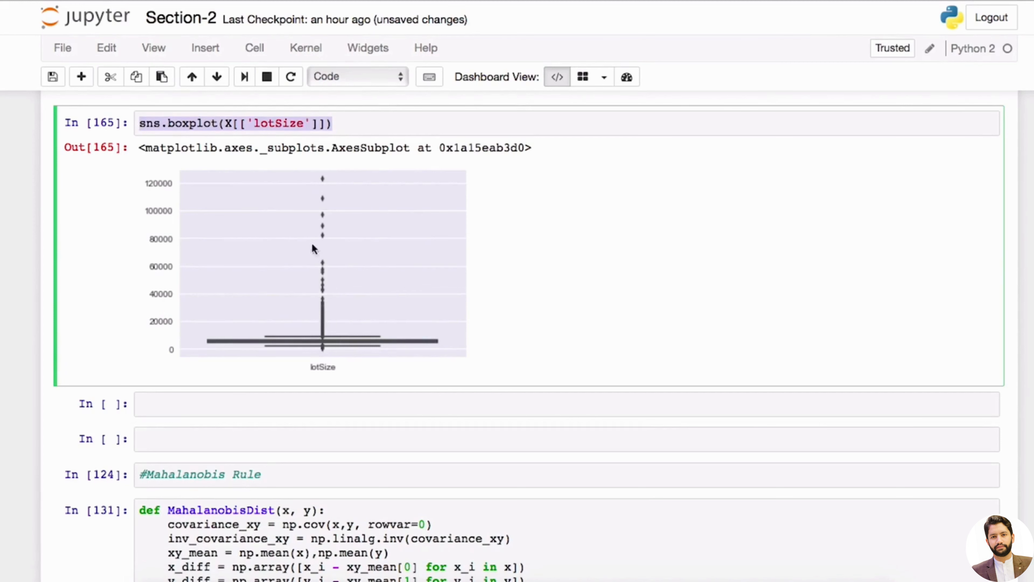
{"action": "mouse_move", "coordinate": [303, 256]}
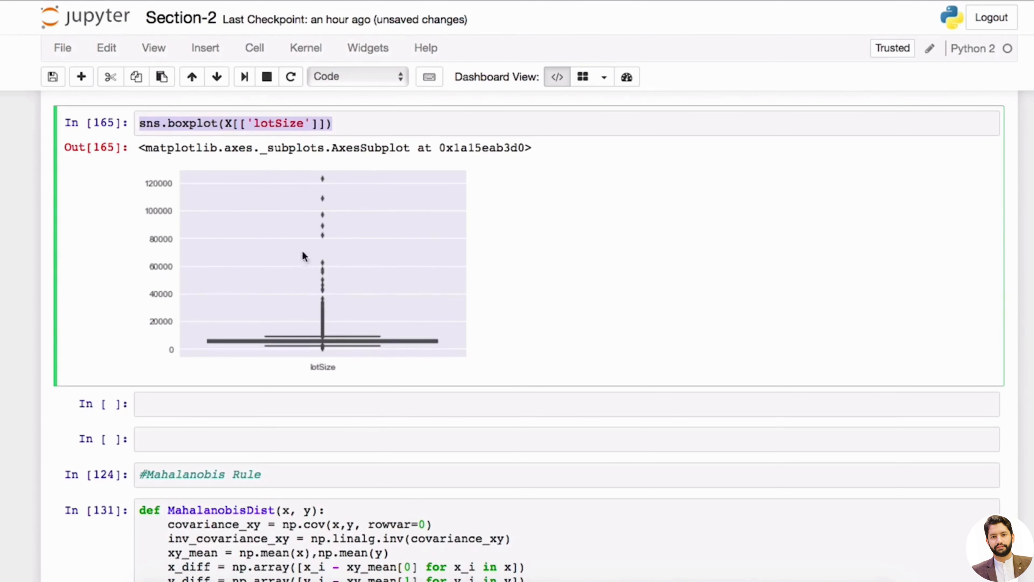
{"action": "mouse_move", "coordinate": [569, 244]}
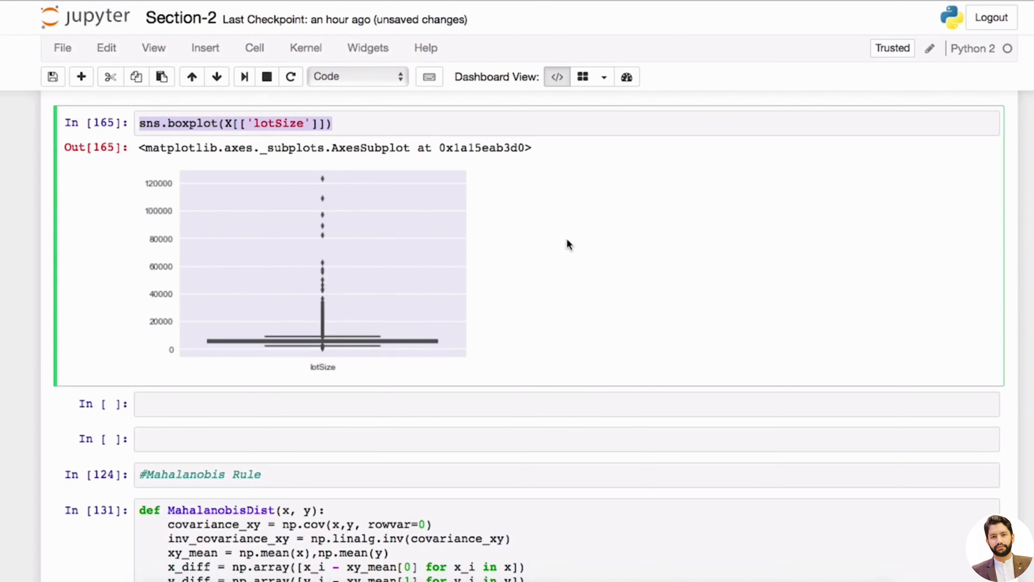
{"action": "scroll", "scroll_direction": "up", "scroll_amount": 3}
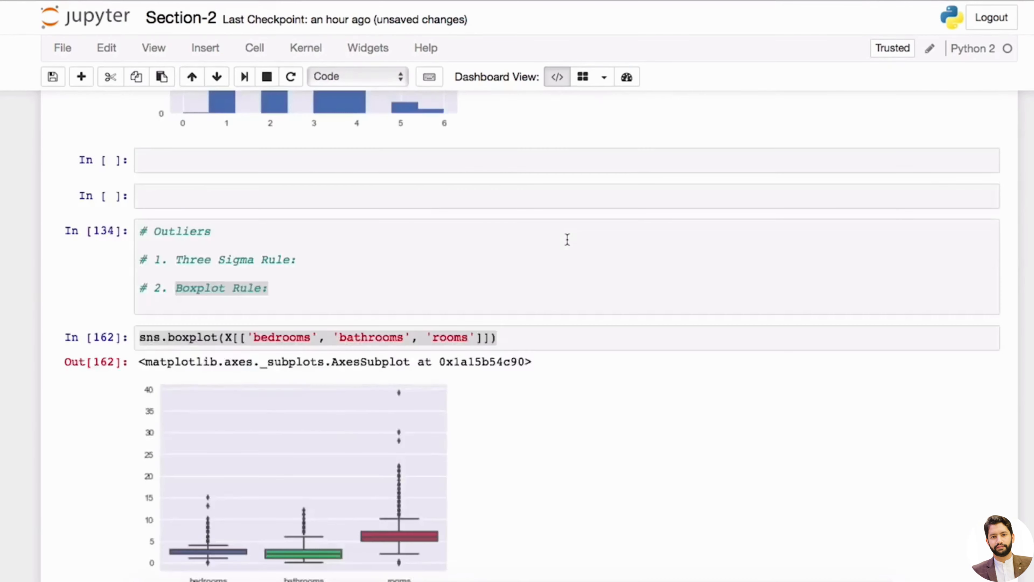
{"action": "scroll", "scroll_direction": "up", "scroll_amount": 3}
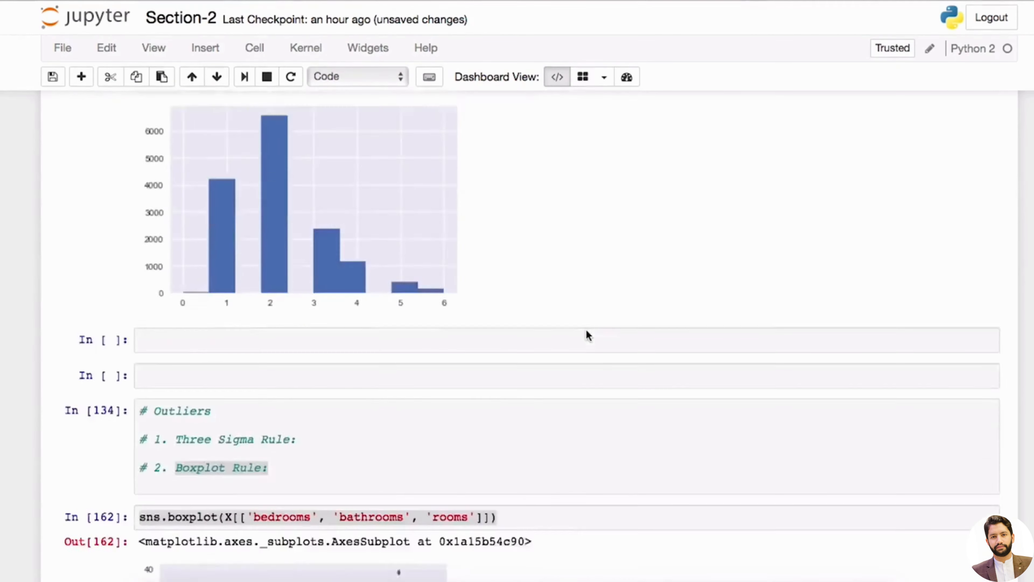
{"action": "scroll", "scroll_direction": "down", "scroll_amount": 3}
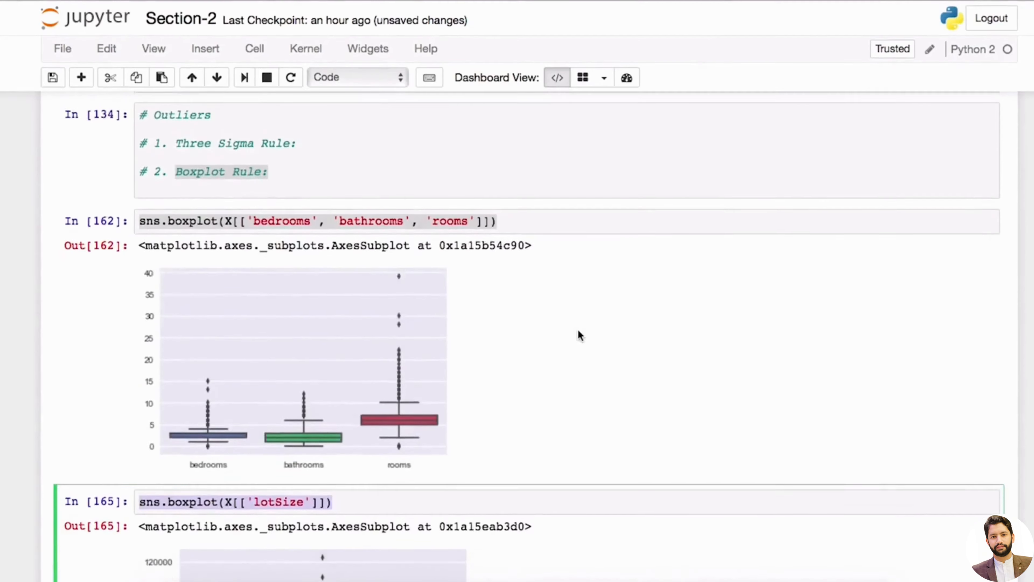
{"action": "scroll", "scroll_direction": "down", "scroll_amount": 3}
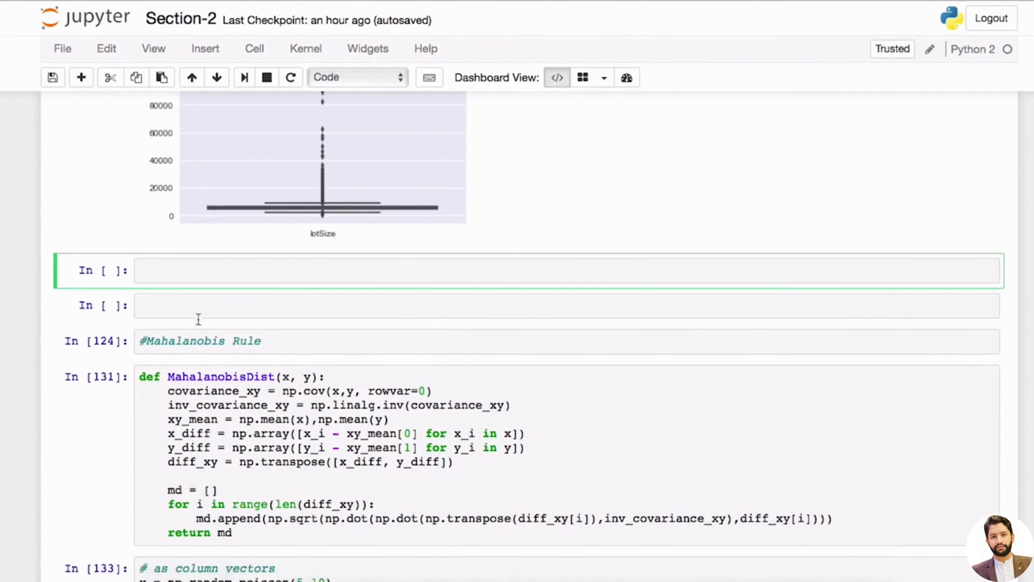
{"action": "scroll", "scroll_direction": "down", "scroll_amount": 3}
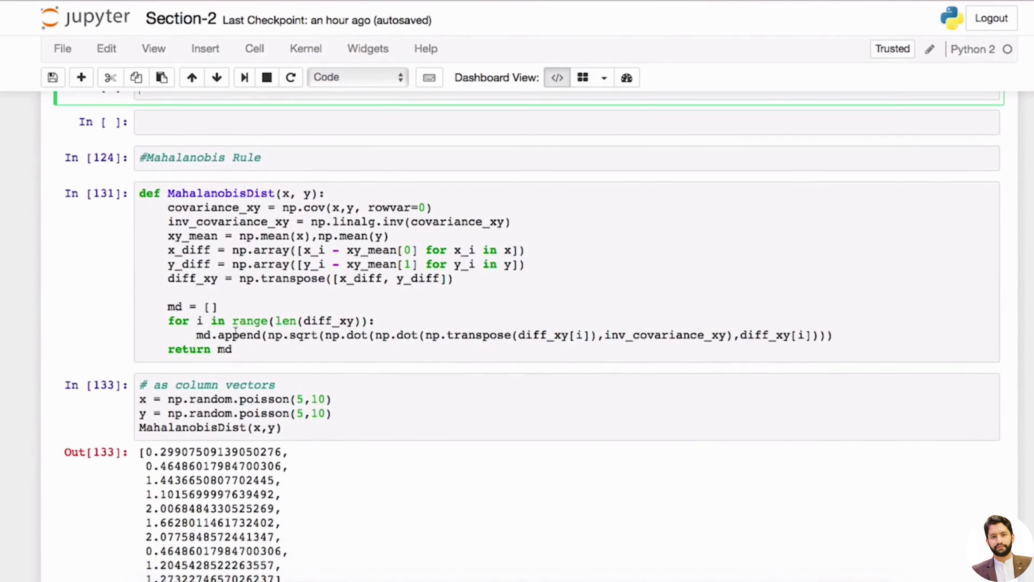
{"action": "scroll", "scroll_direction": "down", "scroll_amount": 3}
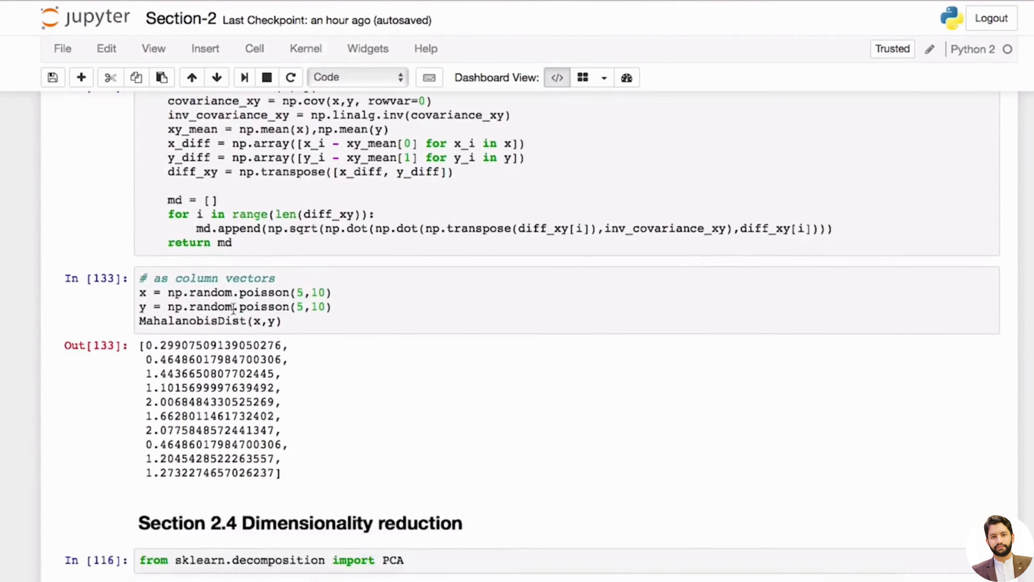
{"action": "scroll", "scroll_direction": "up", "scroll_amount": 3}
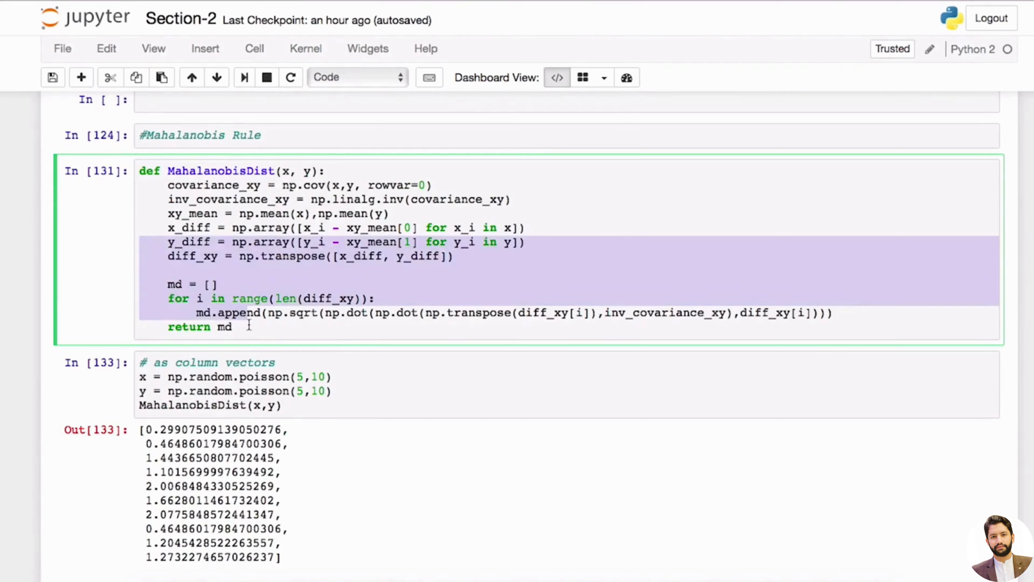
{"action": "scroll", "scroll_direction": "down", "scroll_amount": 3}
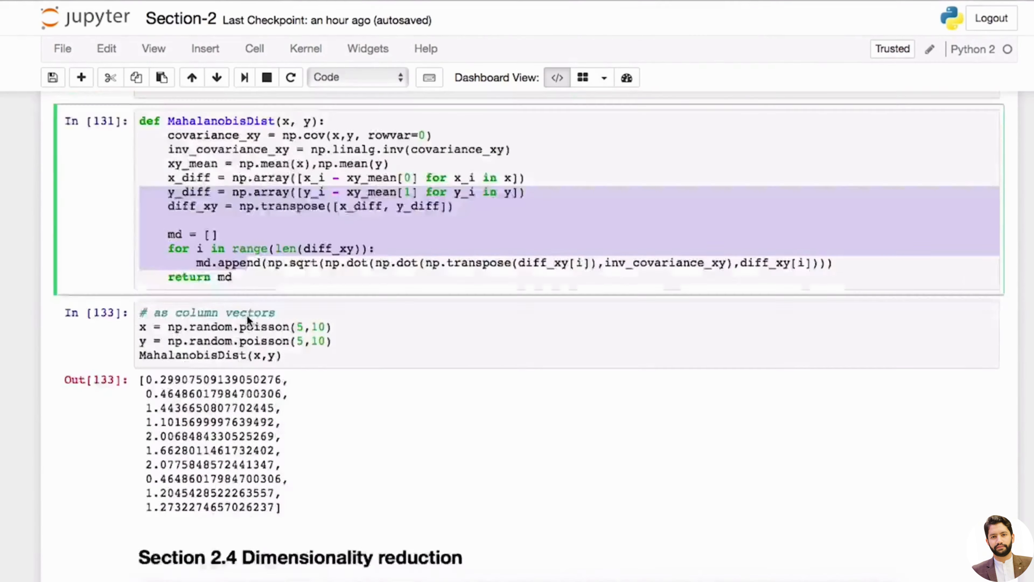
{"action": "scroll", "scroll_direction": "down", "scroll_amount": 3}
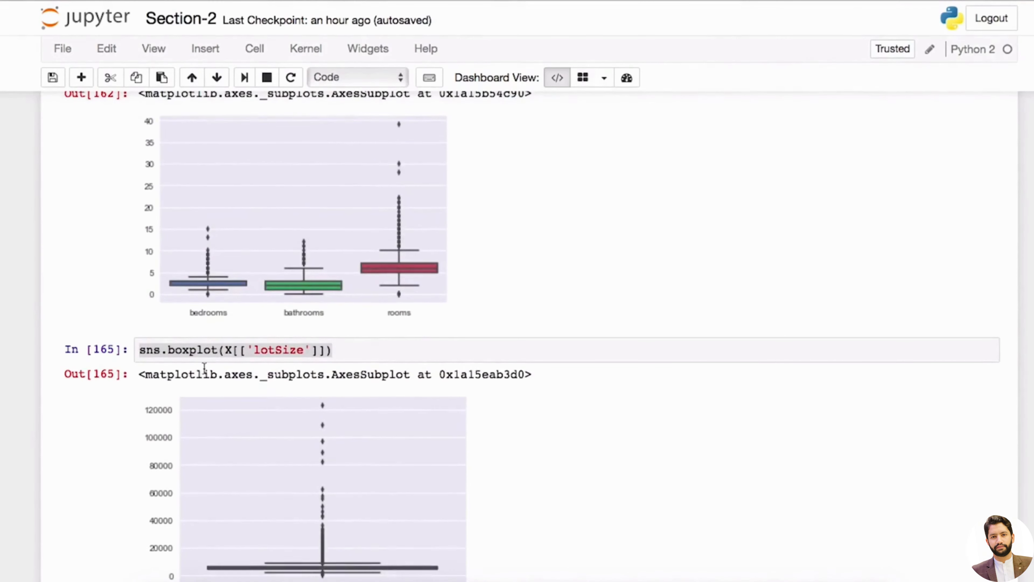
{"action": "scroll", "scroll_direction": "up", "scroll_amount": 3}
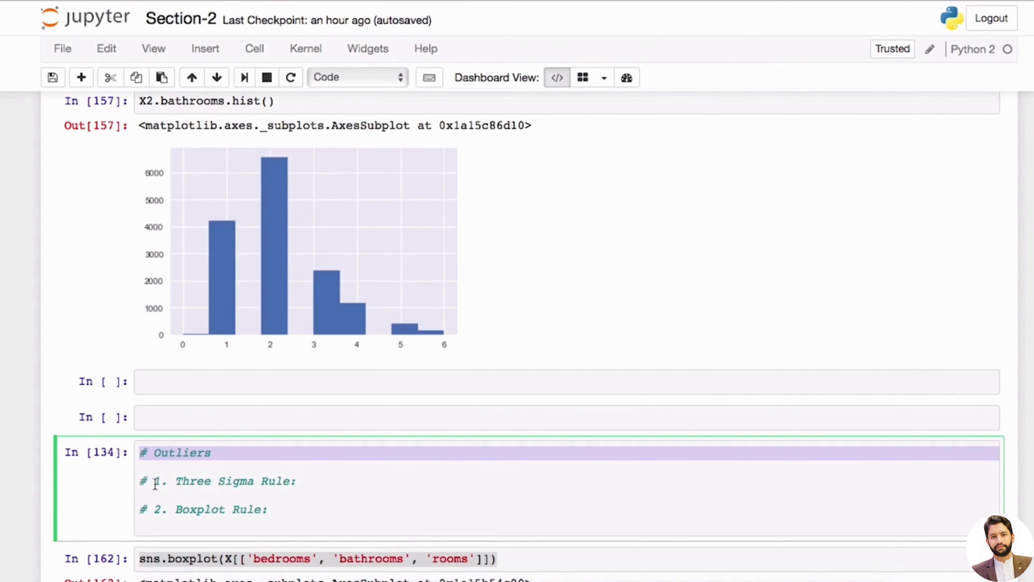
{"action": "left_click", "coordinate": [141, 468]}
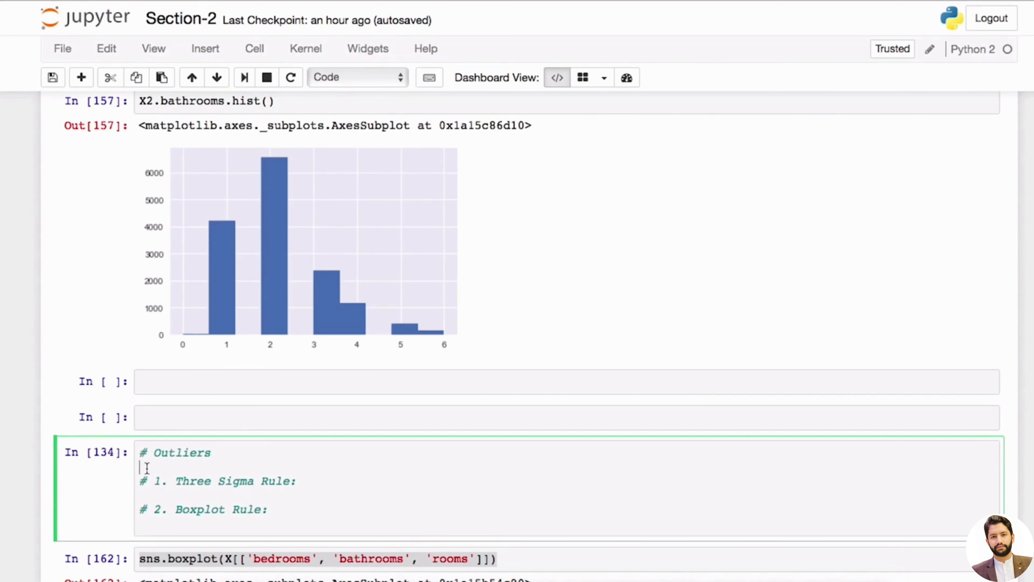
{"action": "double_click", "coordinate": [174, 453]}
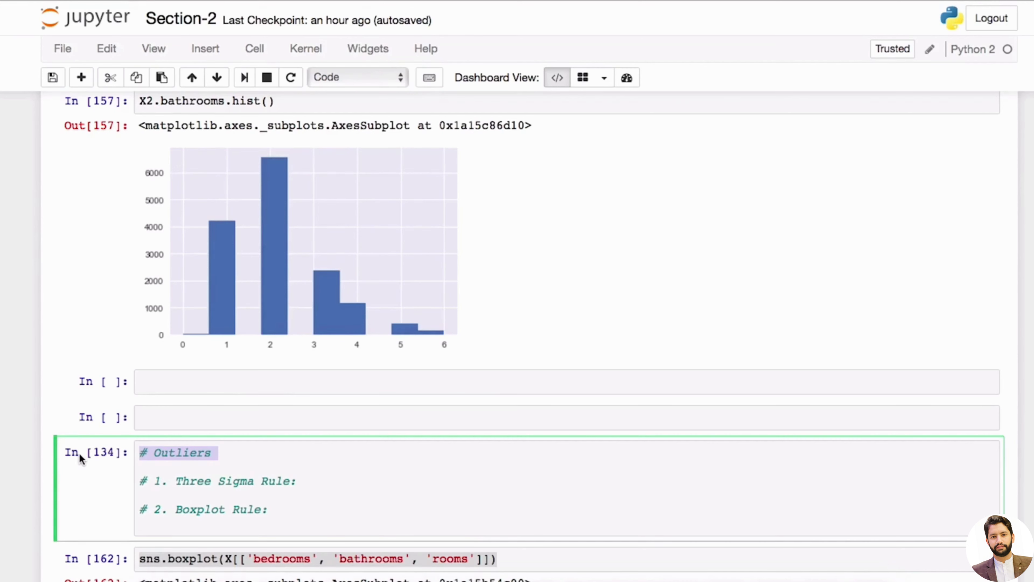
{"action": "mouse_move", "coordinate": [204, 439]}
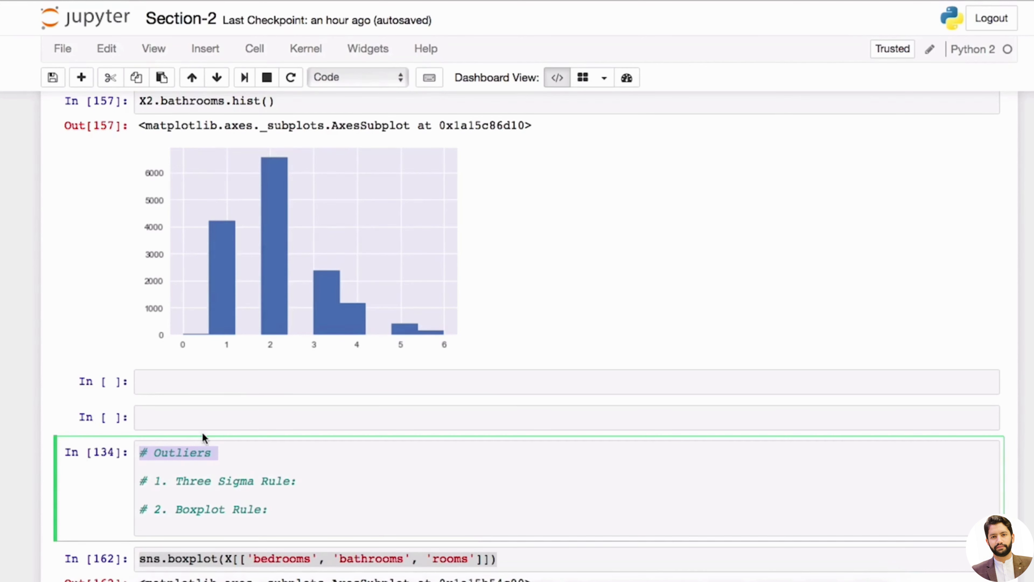
{"action": "mouse_move", "coordinate": [230, 457]}
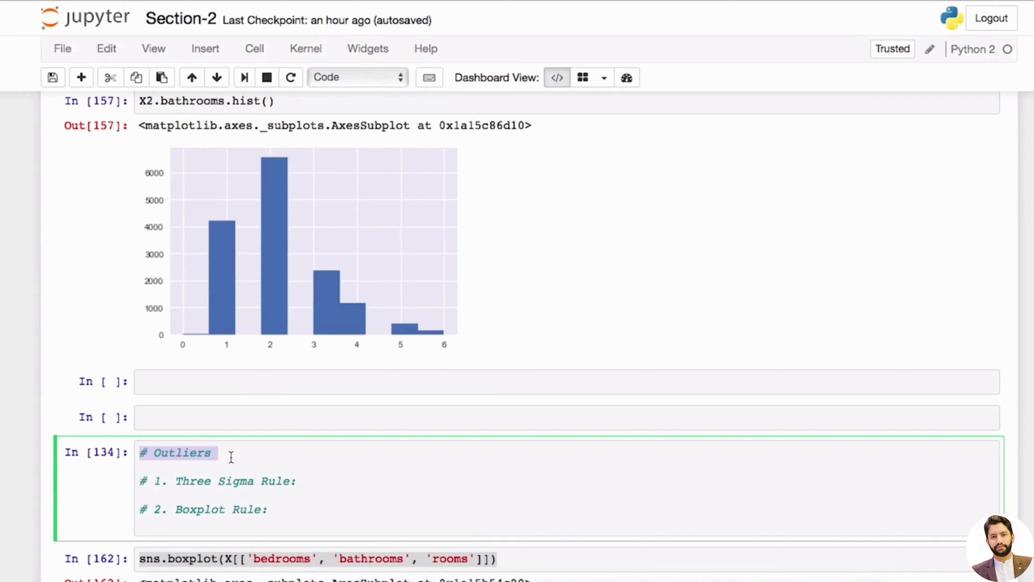